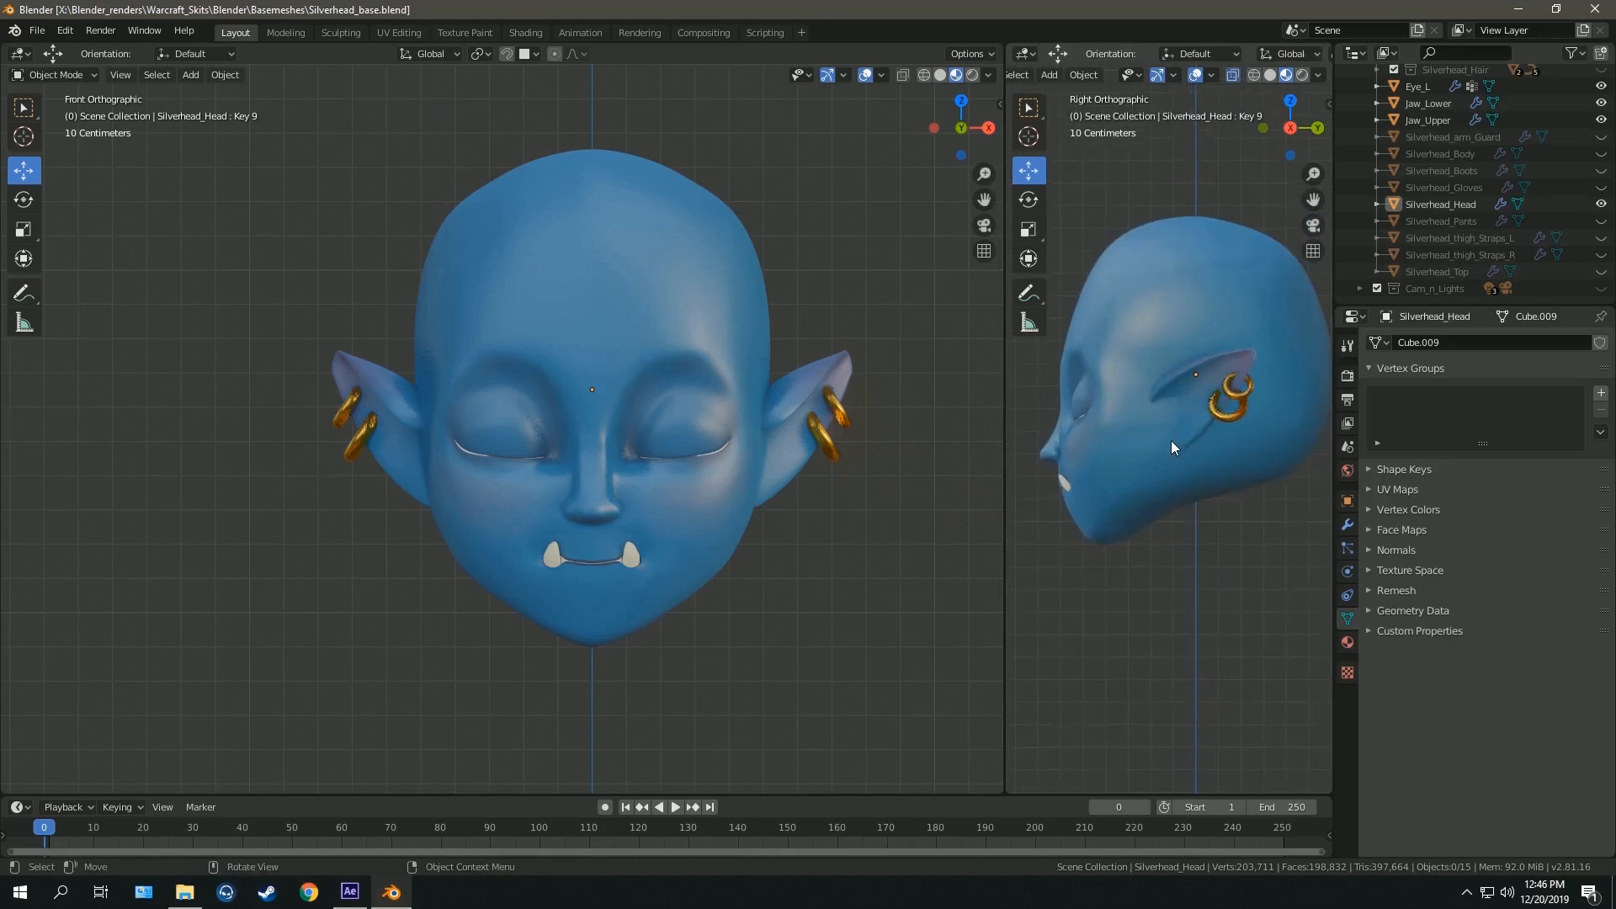
{"action": "mouse_move", "coordinate": [1169, 454]}
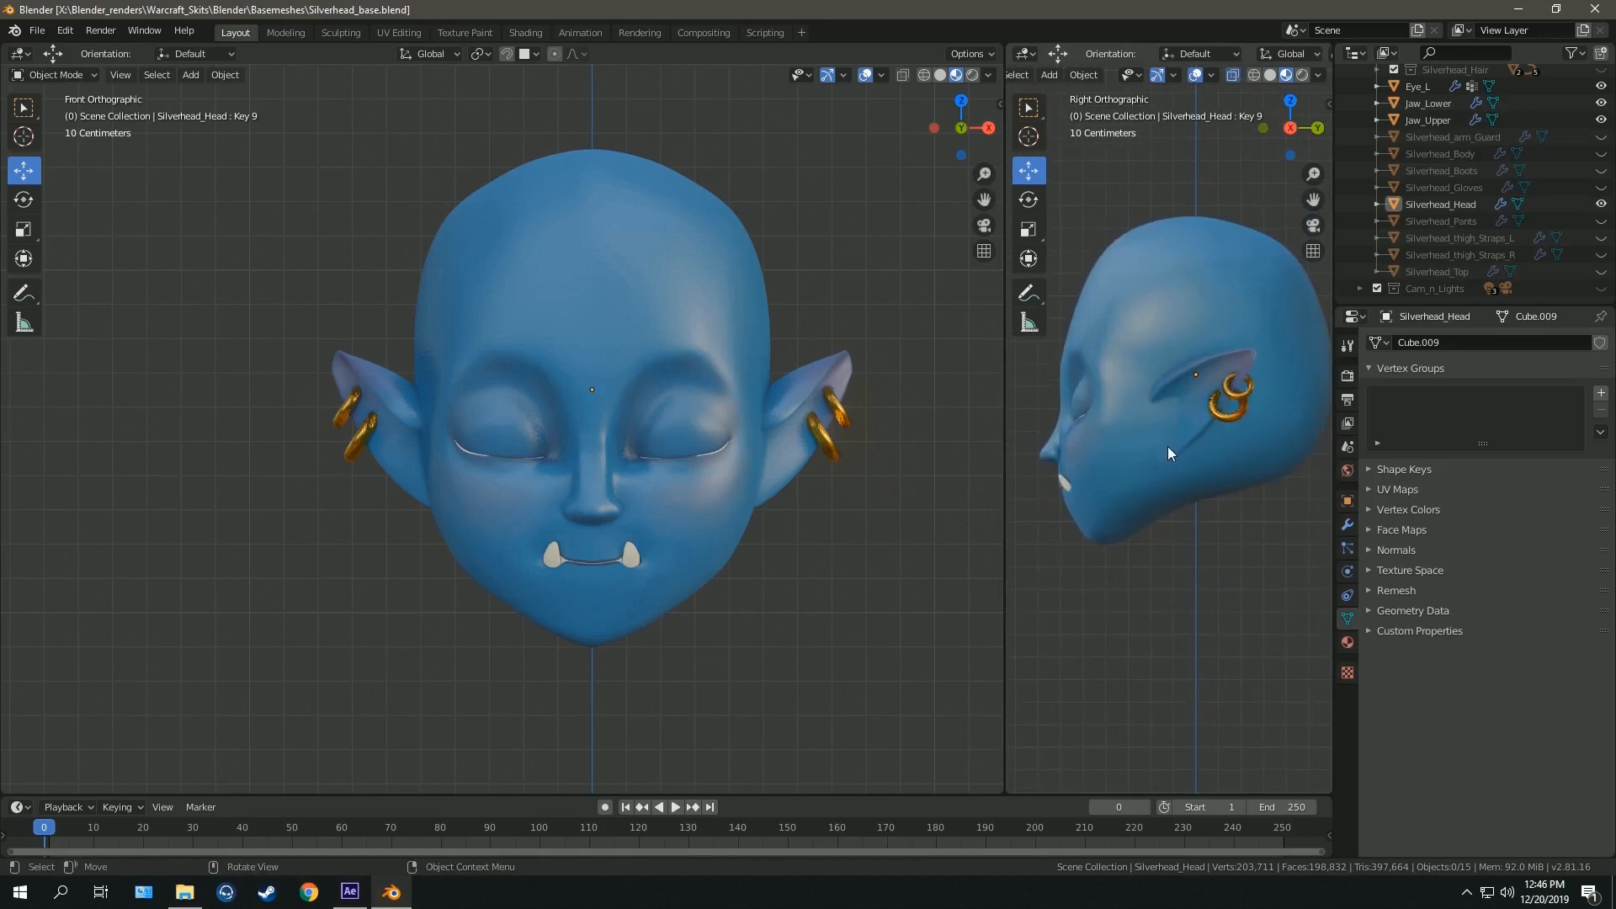
{"action": "mouse_move", "coordinate": [1165, 460]}
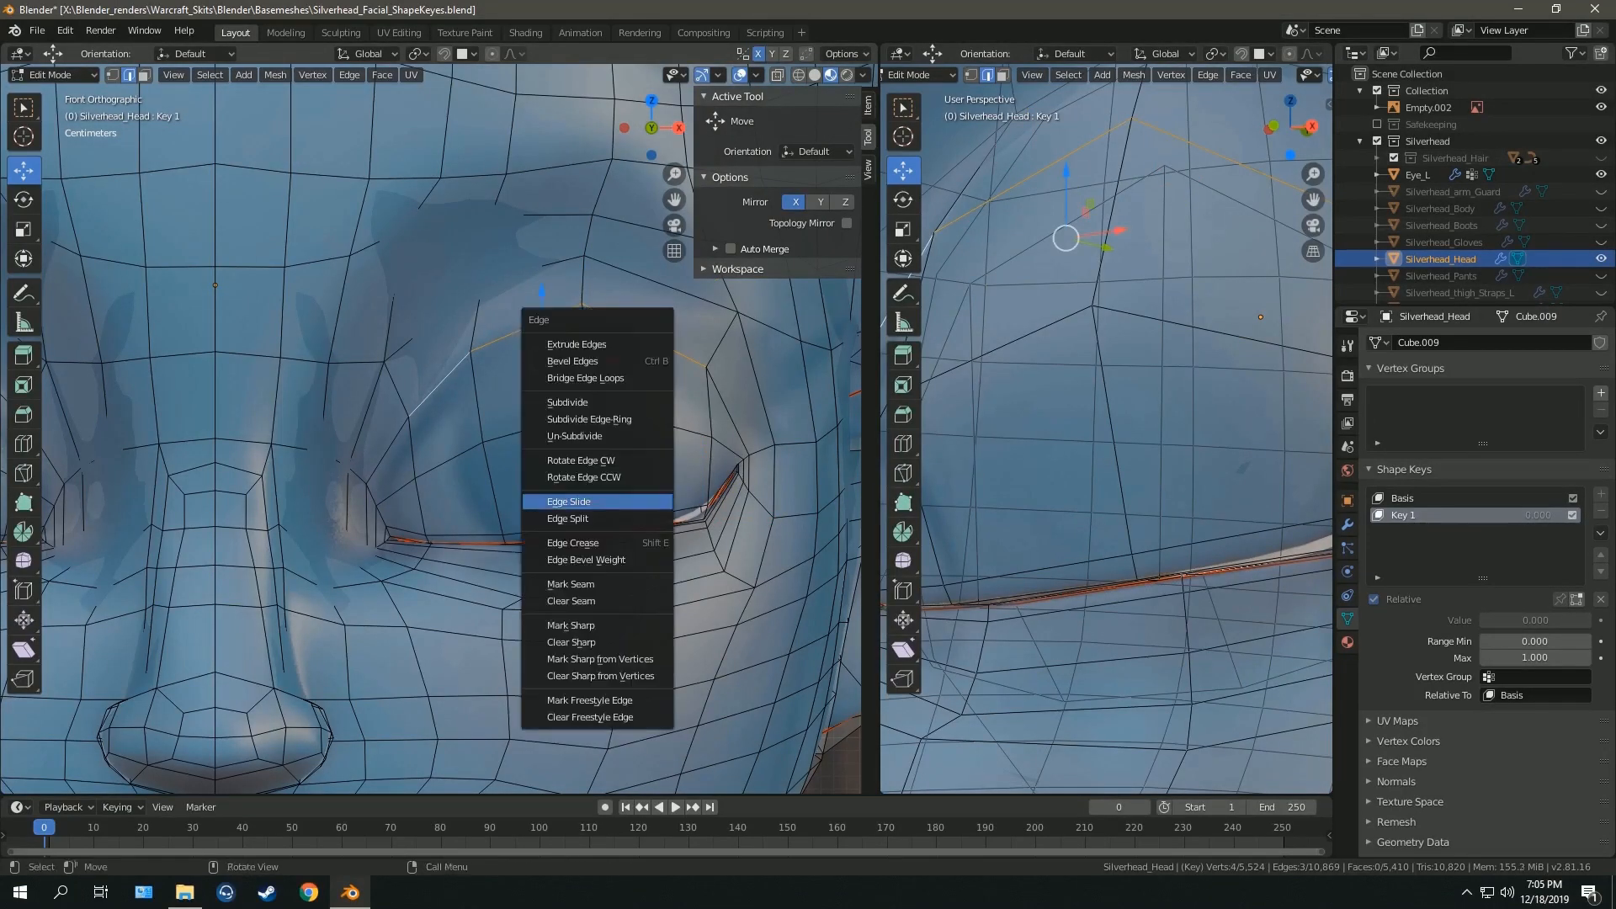
- Slide the eyelid edges shut, name keys EyeLid_Top_L and EyeLid_Top_R, and add a negative-range key
{"action": "left_click", "coordinate": [568, 501]}
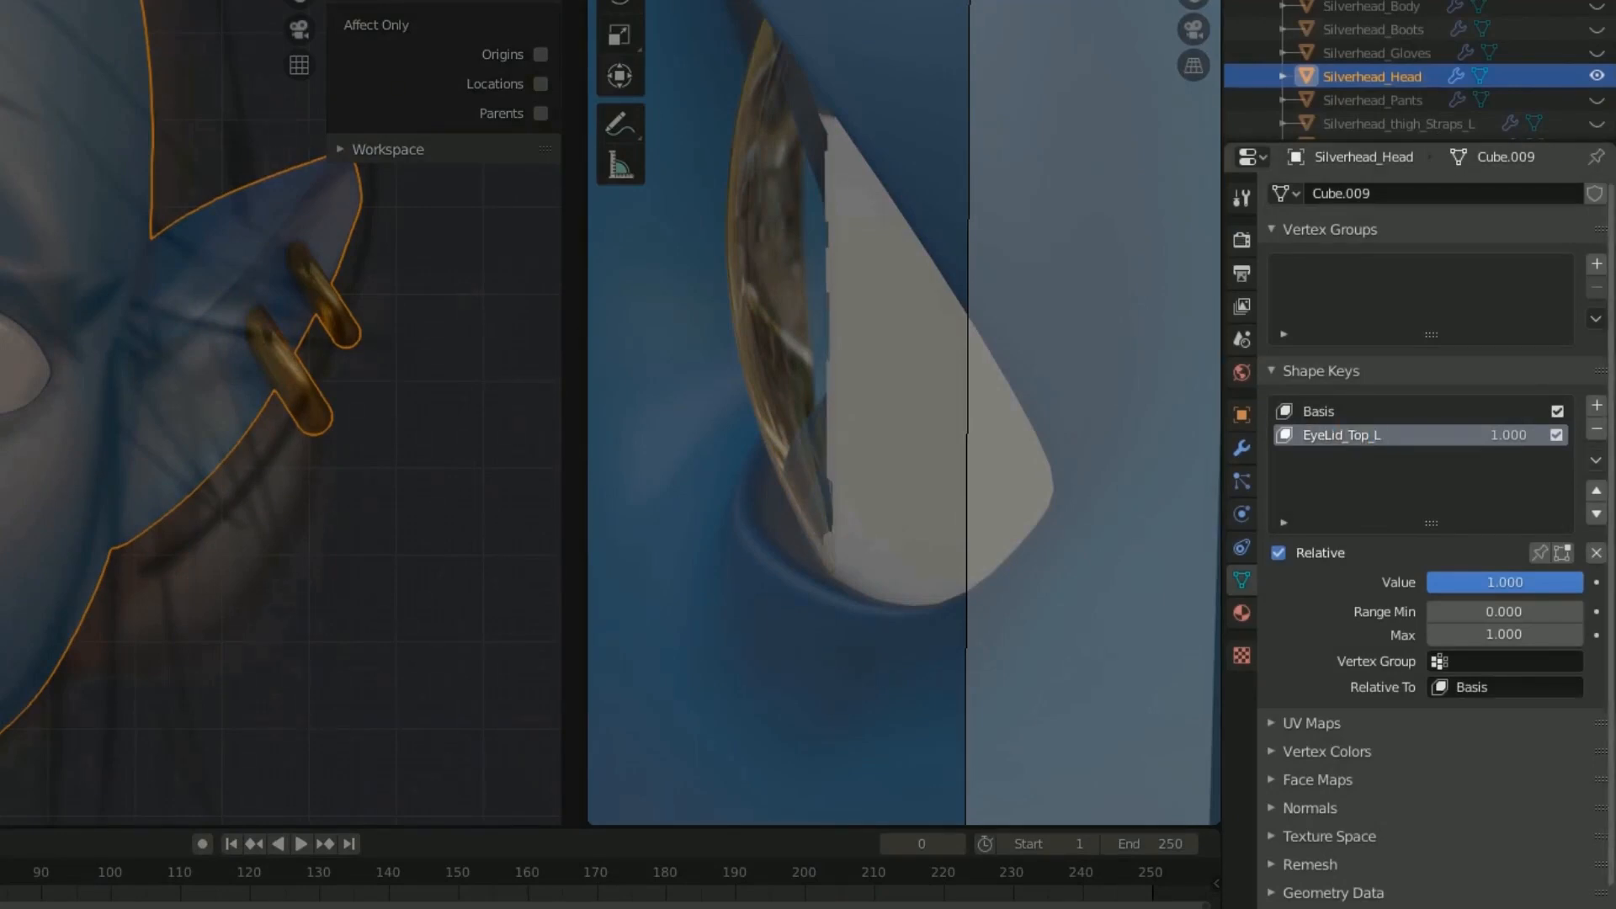
{"action": "left_click", "coordinate": [1597, 409]}
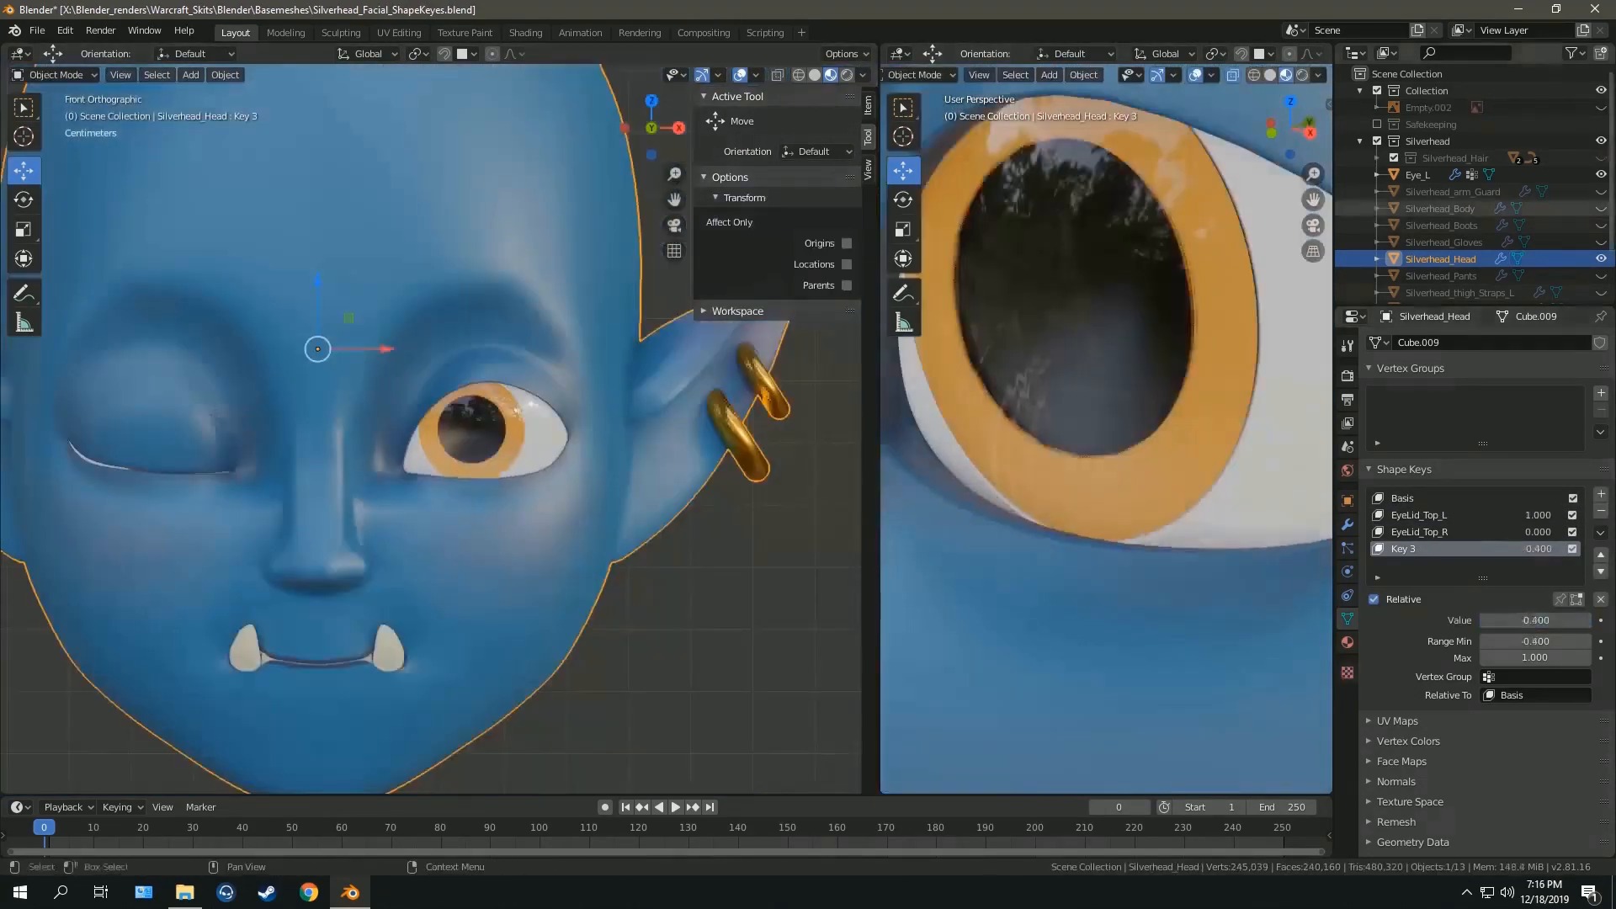
{"action": "left_click", "coordinate": [1402, 498]}
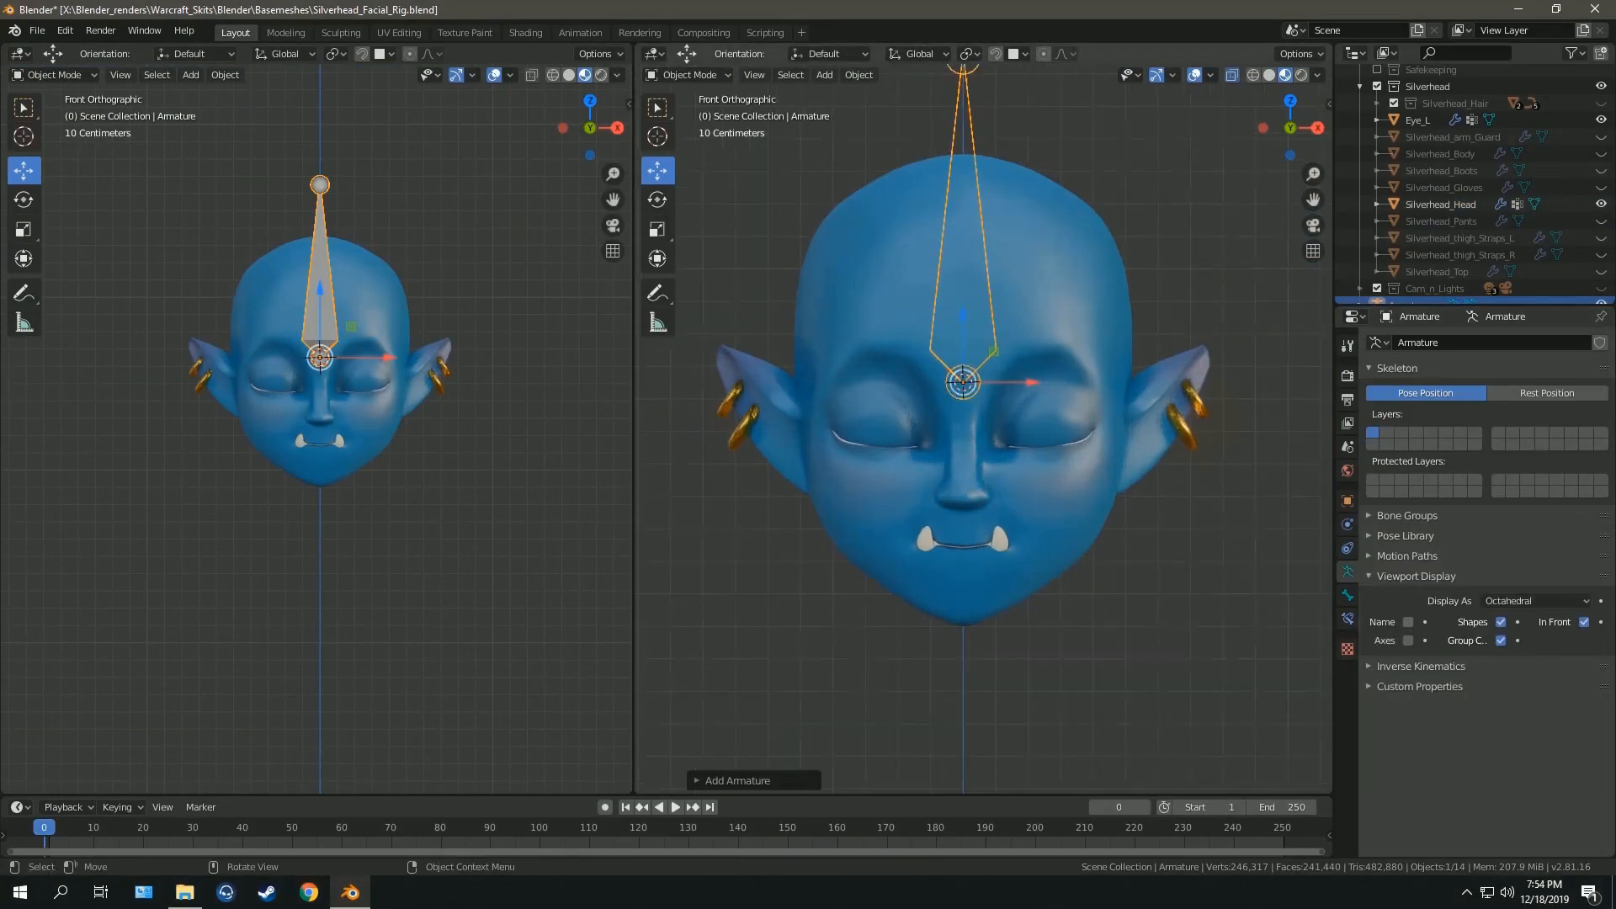
- Edit the new armature and duplicate small bones over the brows, eyelids, lips and chin
{"action": "key", "text": "Tab"}
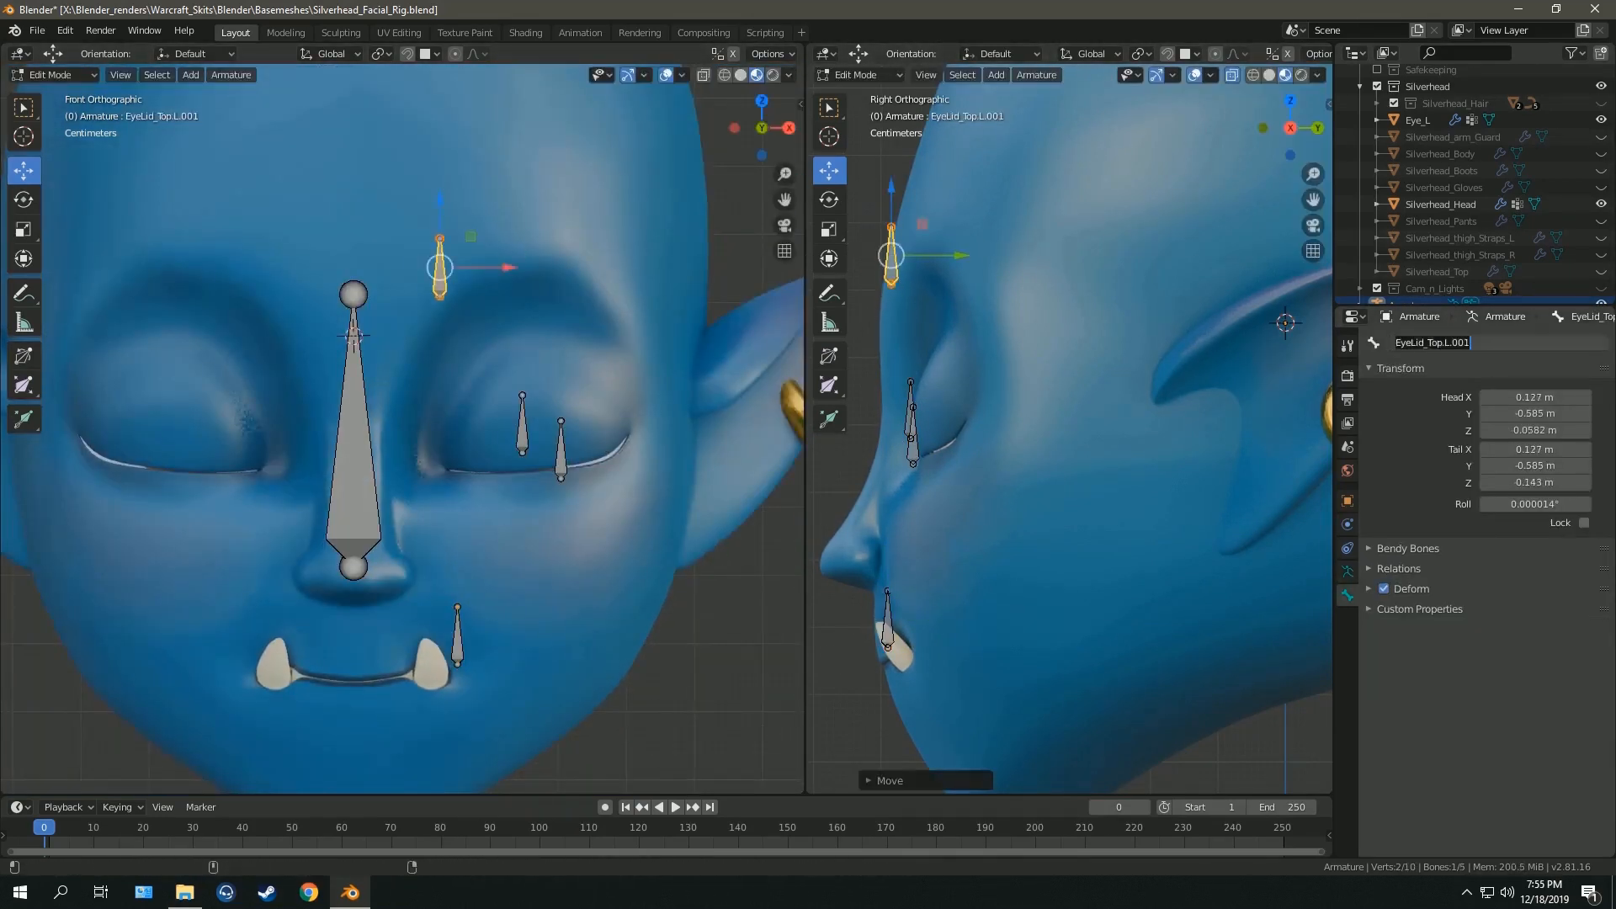
{"action": "key", "text": "shift+d"}
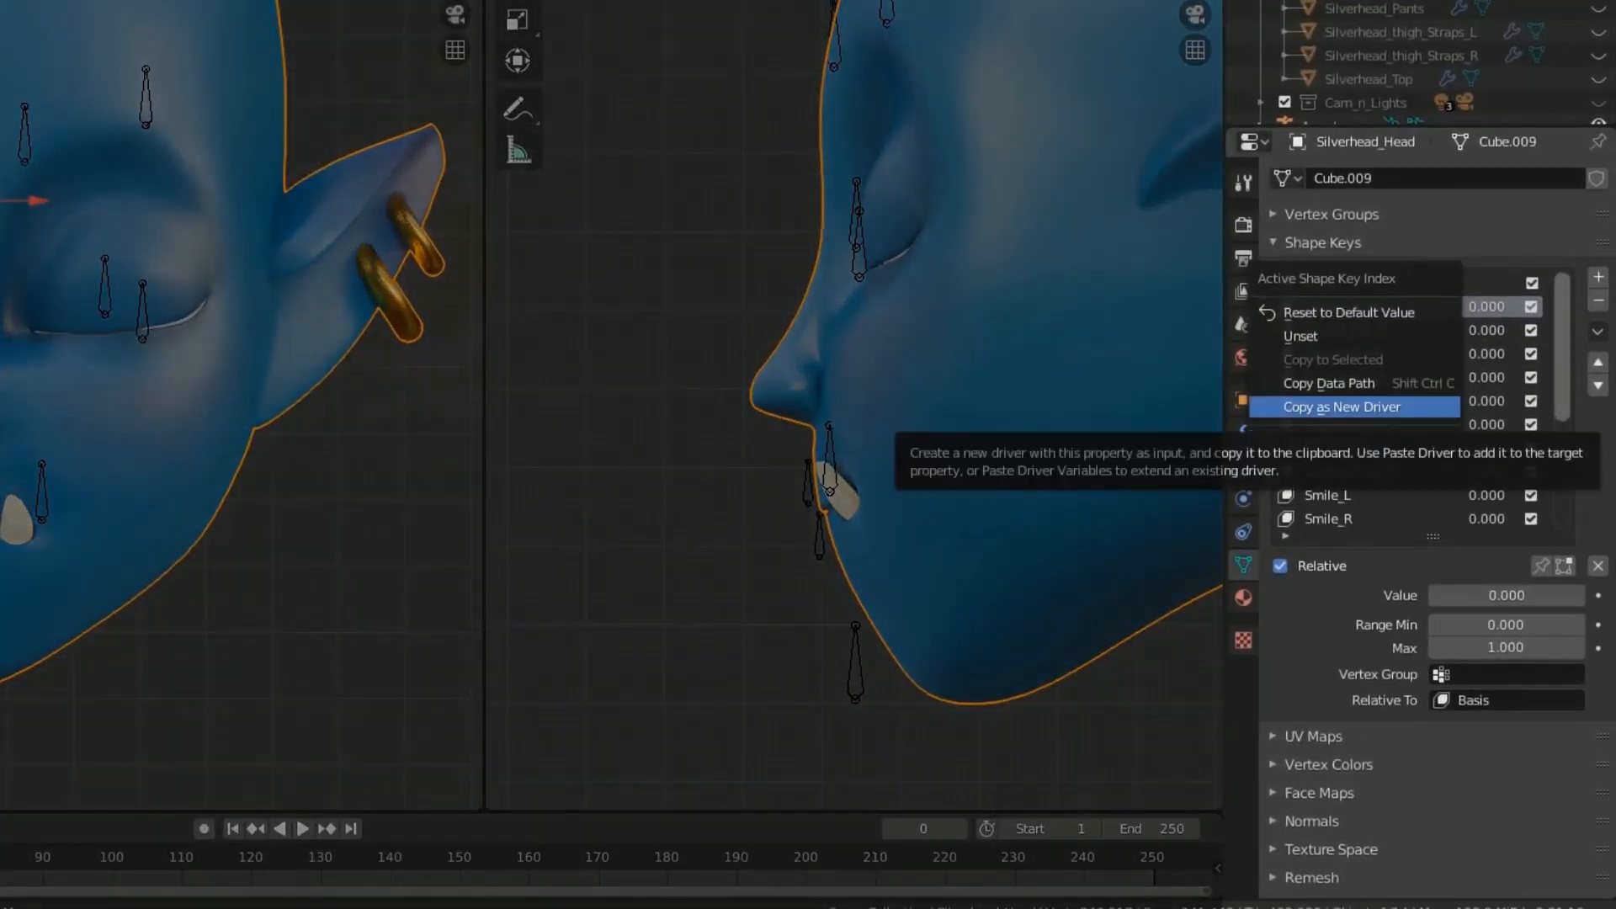
- Drive EyeLid_Top_L with an Averaged Value of bone EyeLid_Top.L's X location in Local Space
{"action": "left_click", "coordinate": [1340, 406]}
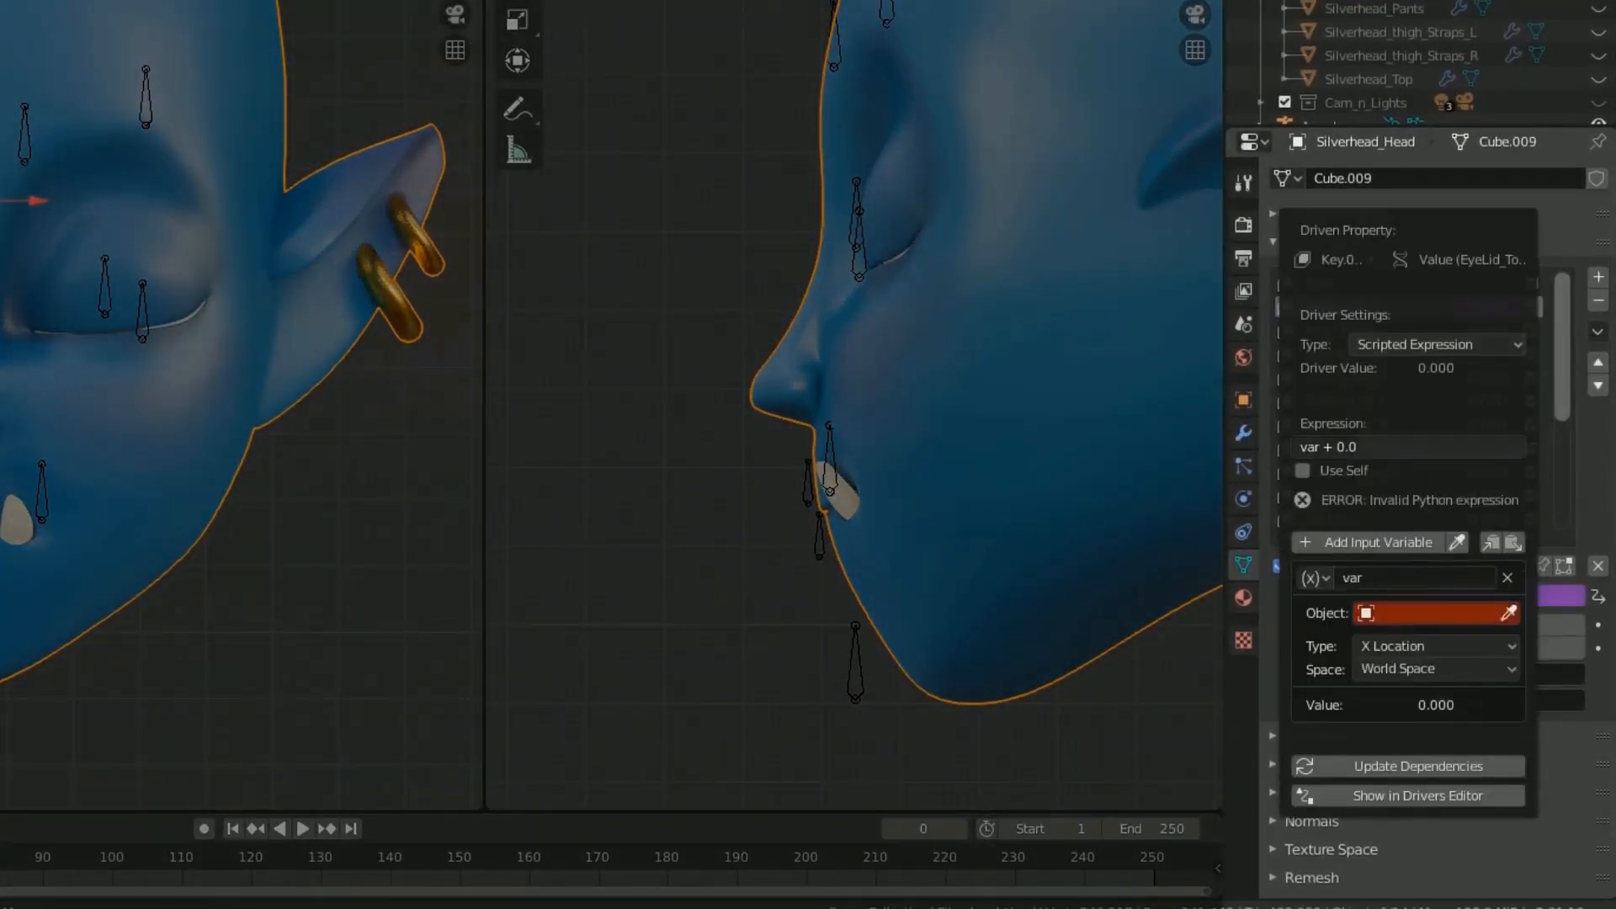
{"action": "left_click", "coordinate": [1435, 344]}
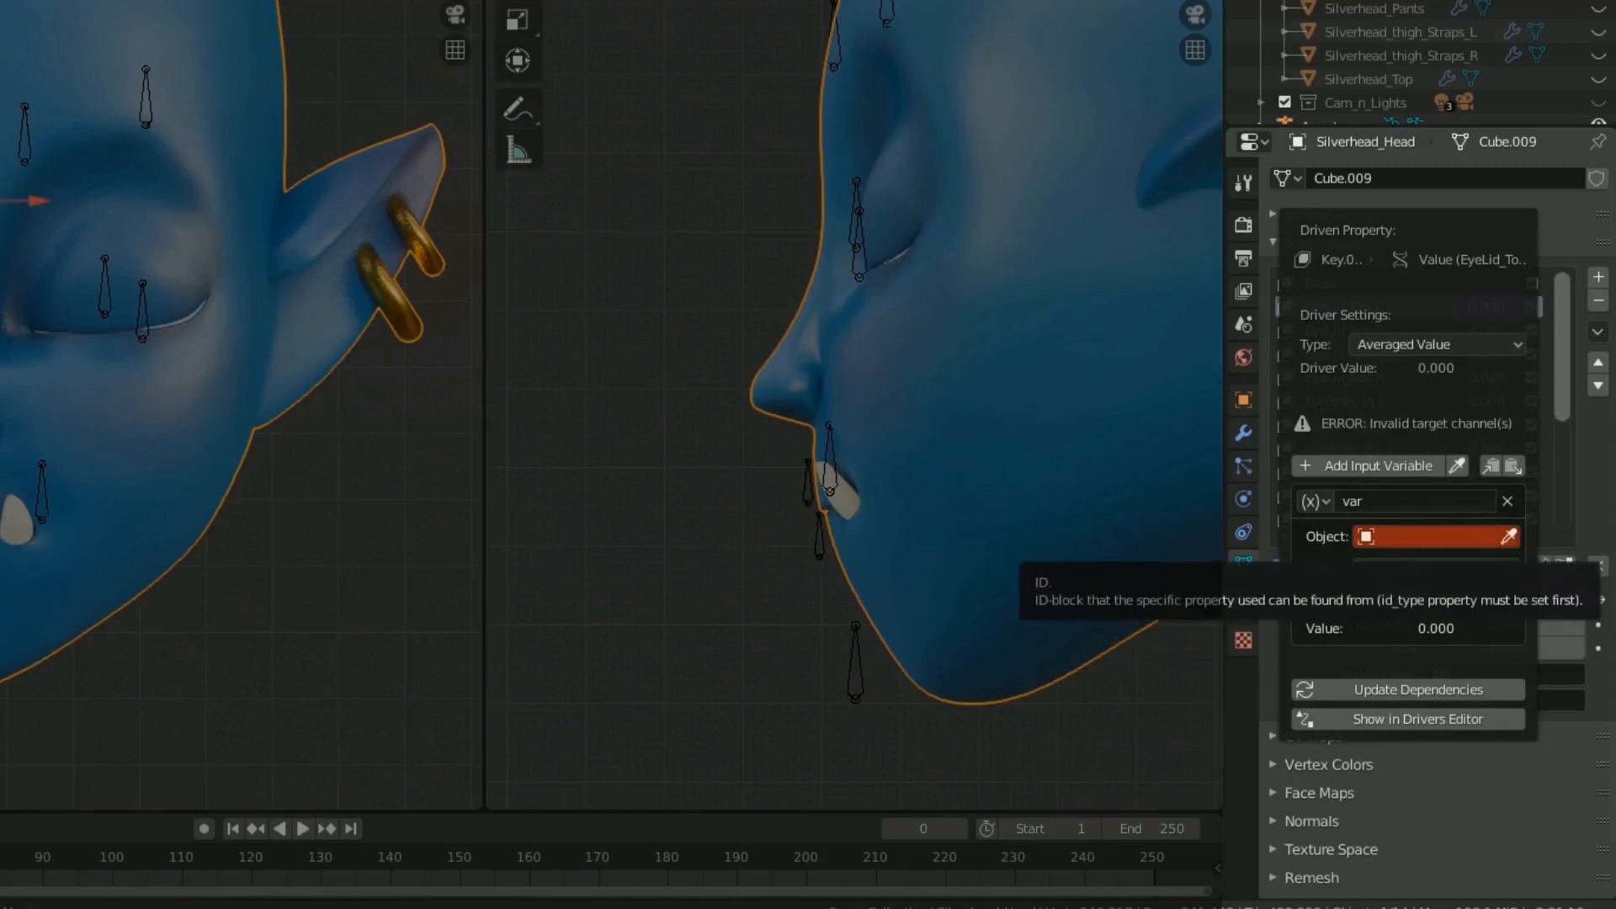
{"action": "left_click", "coordinate": [1433, 536]}
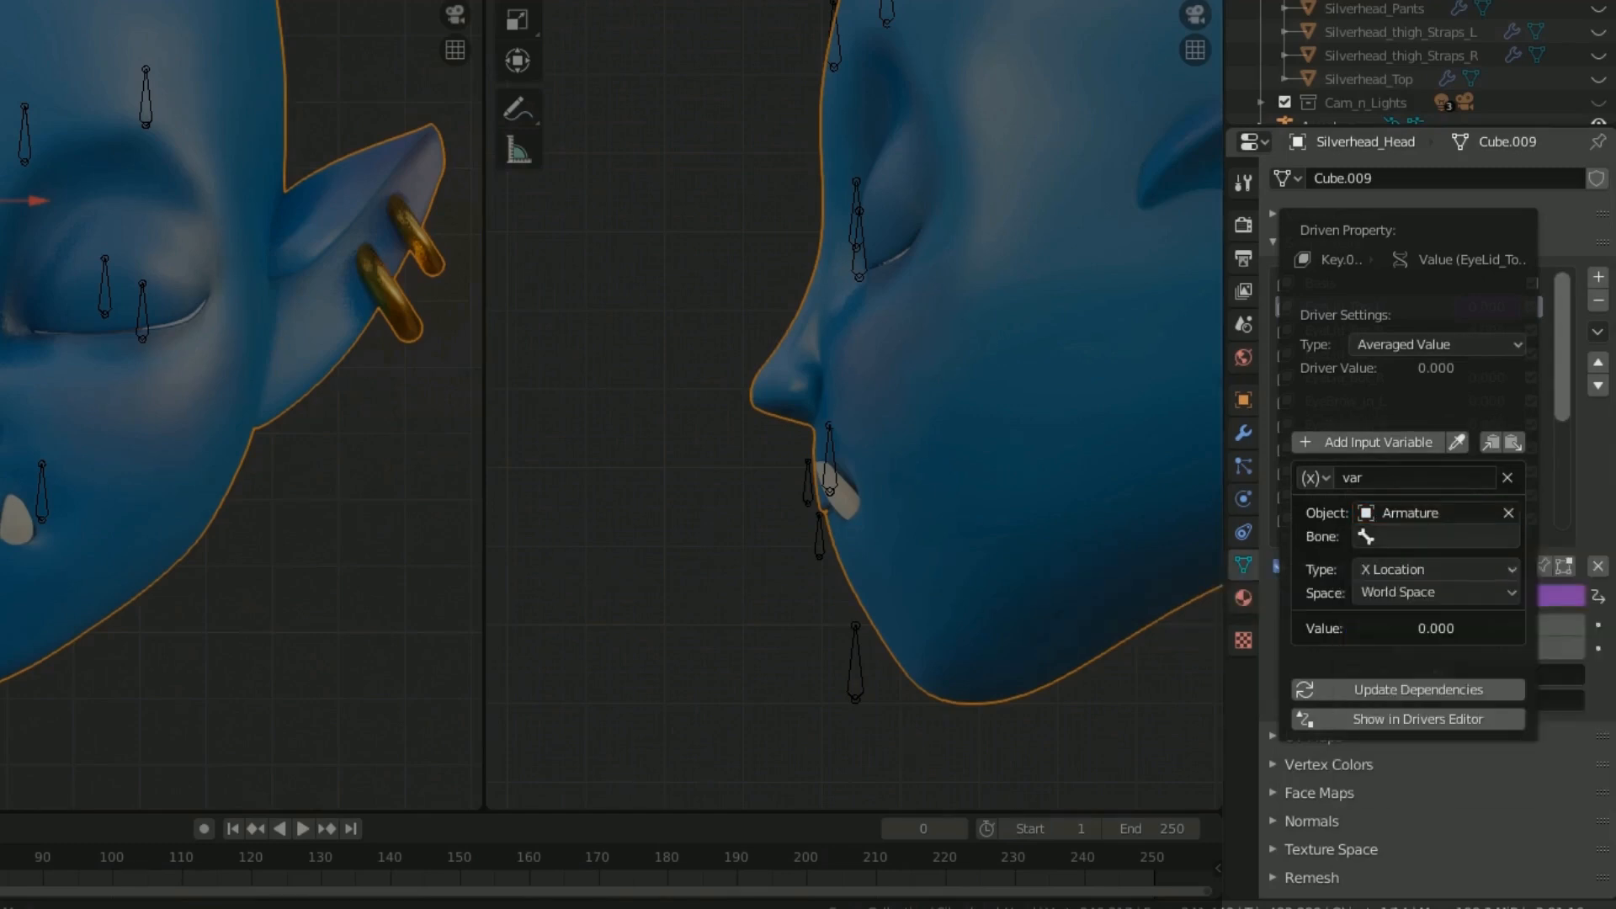
{"action": "left_click", "coordinate": [1433, 536]}
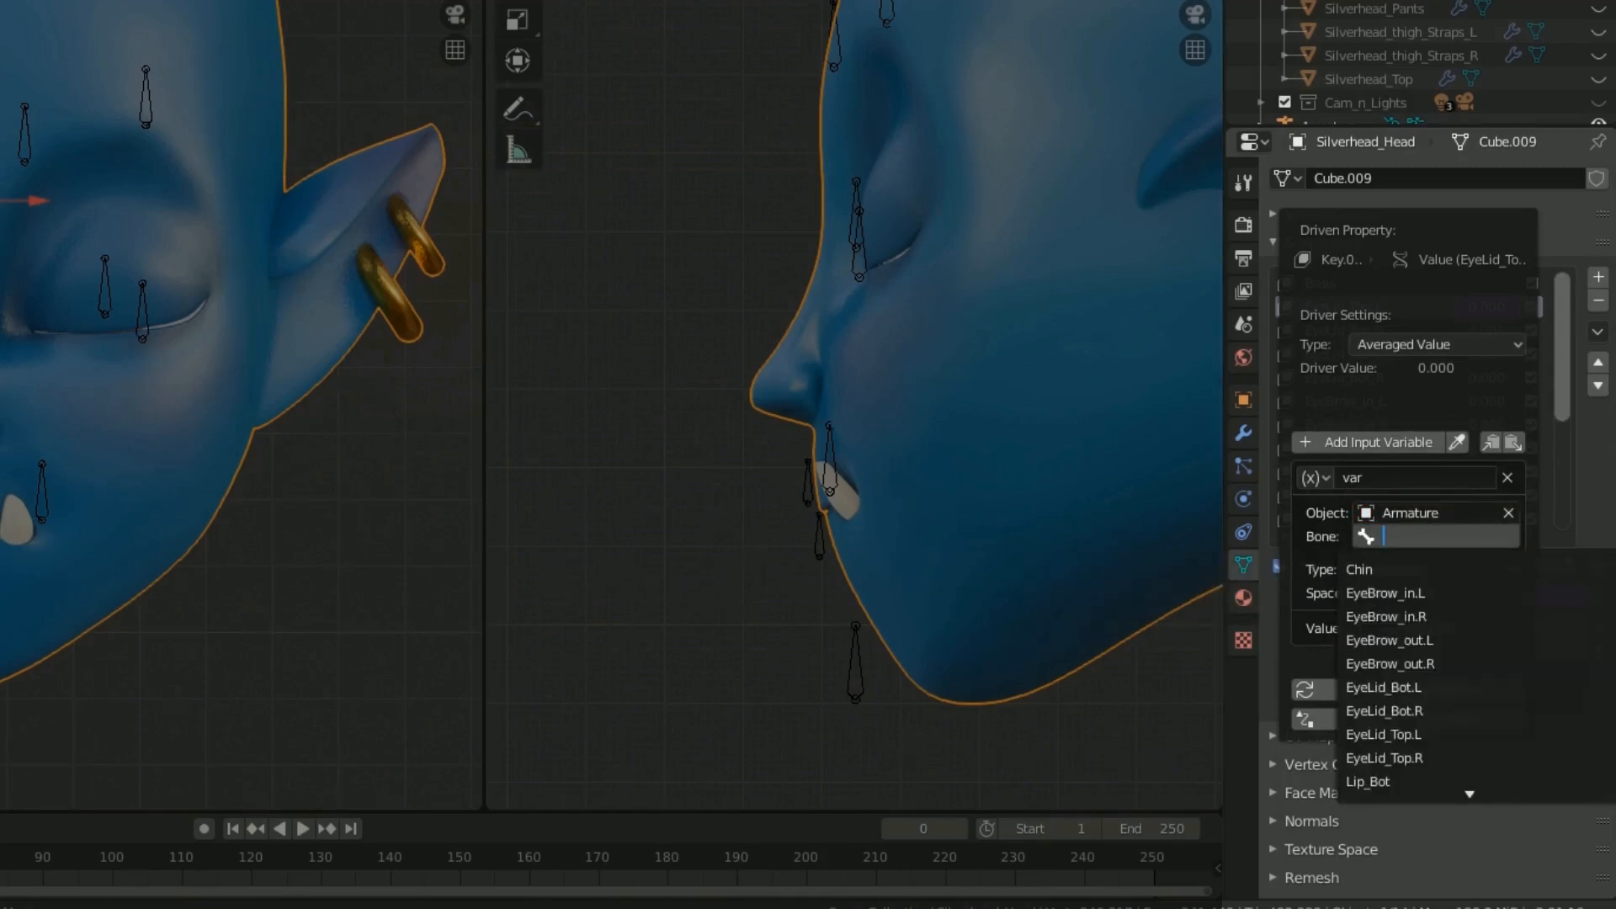
{"action": "left_click", "coordinate": [1383, 734]}
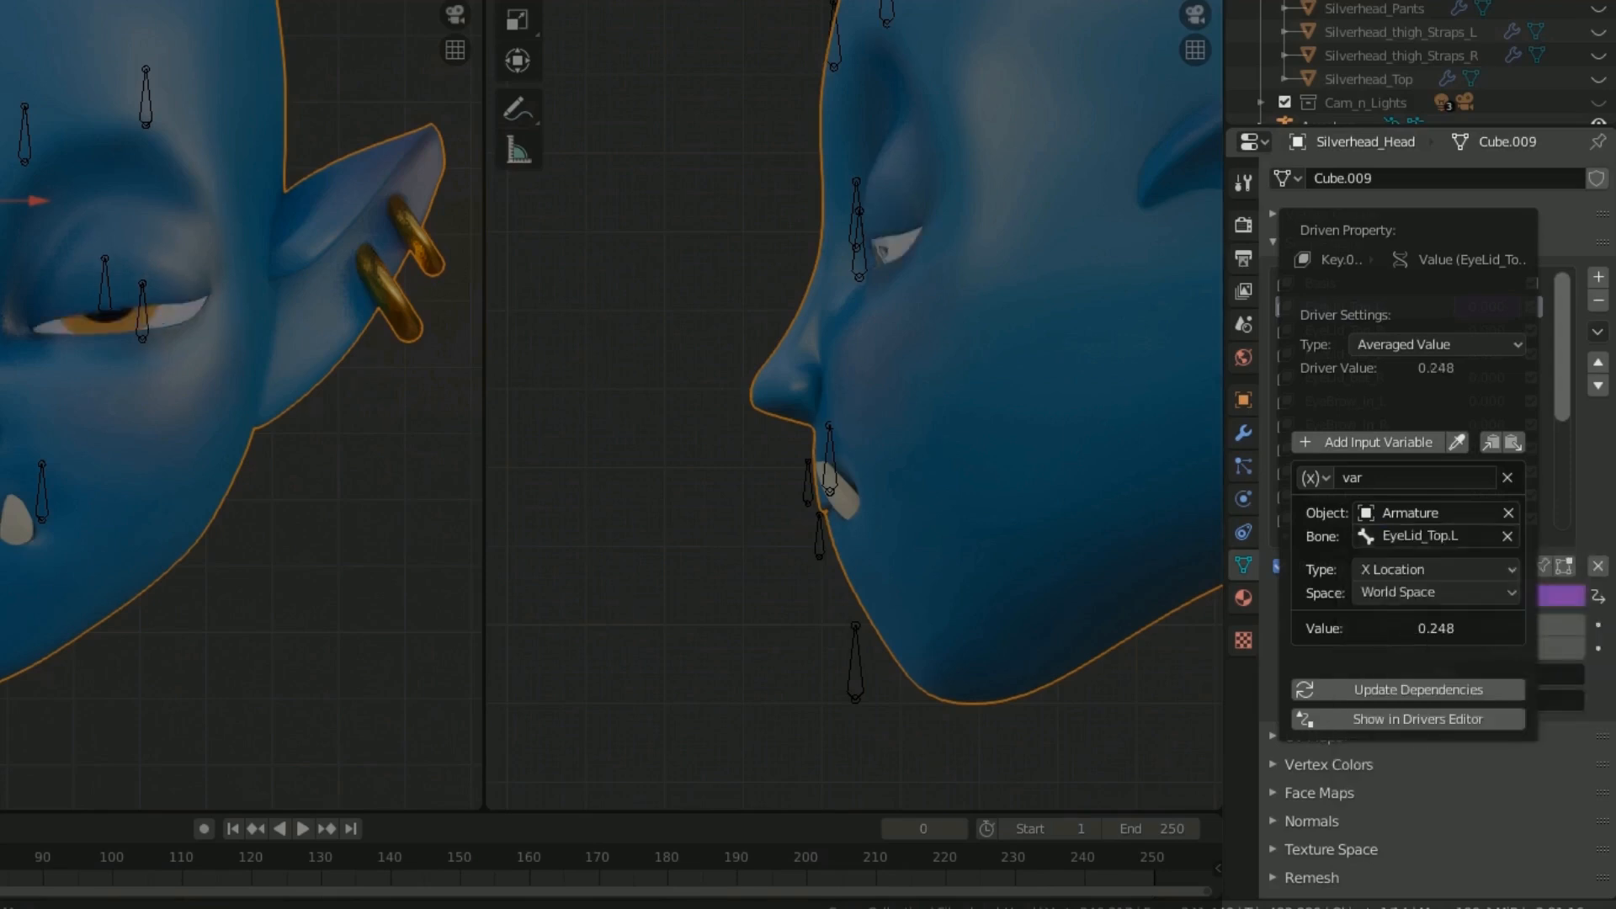
{"action": "mouse_move", "coordinate": [1436, 592]}
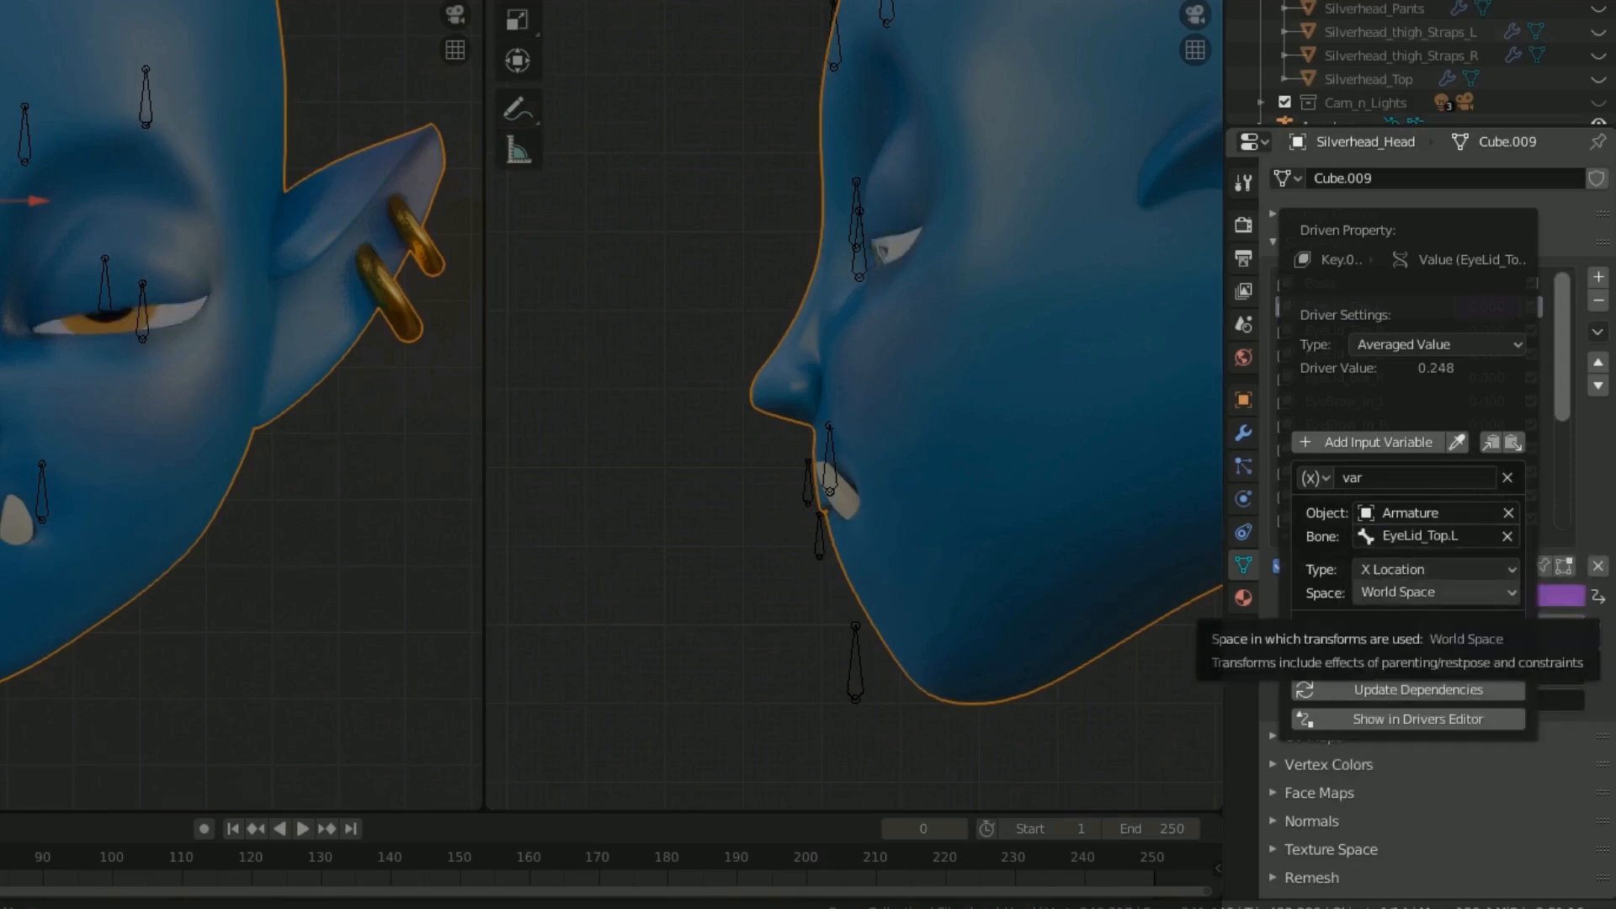
{"action": "left_click", "coordinate": [1433, 592]}
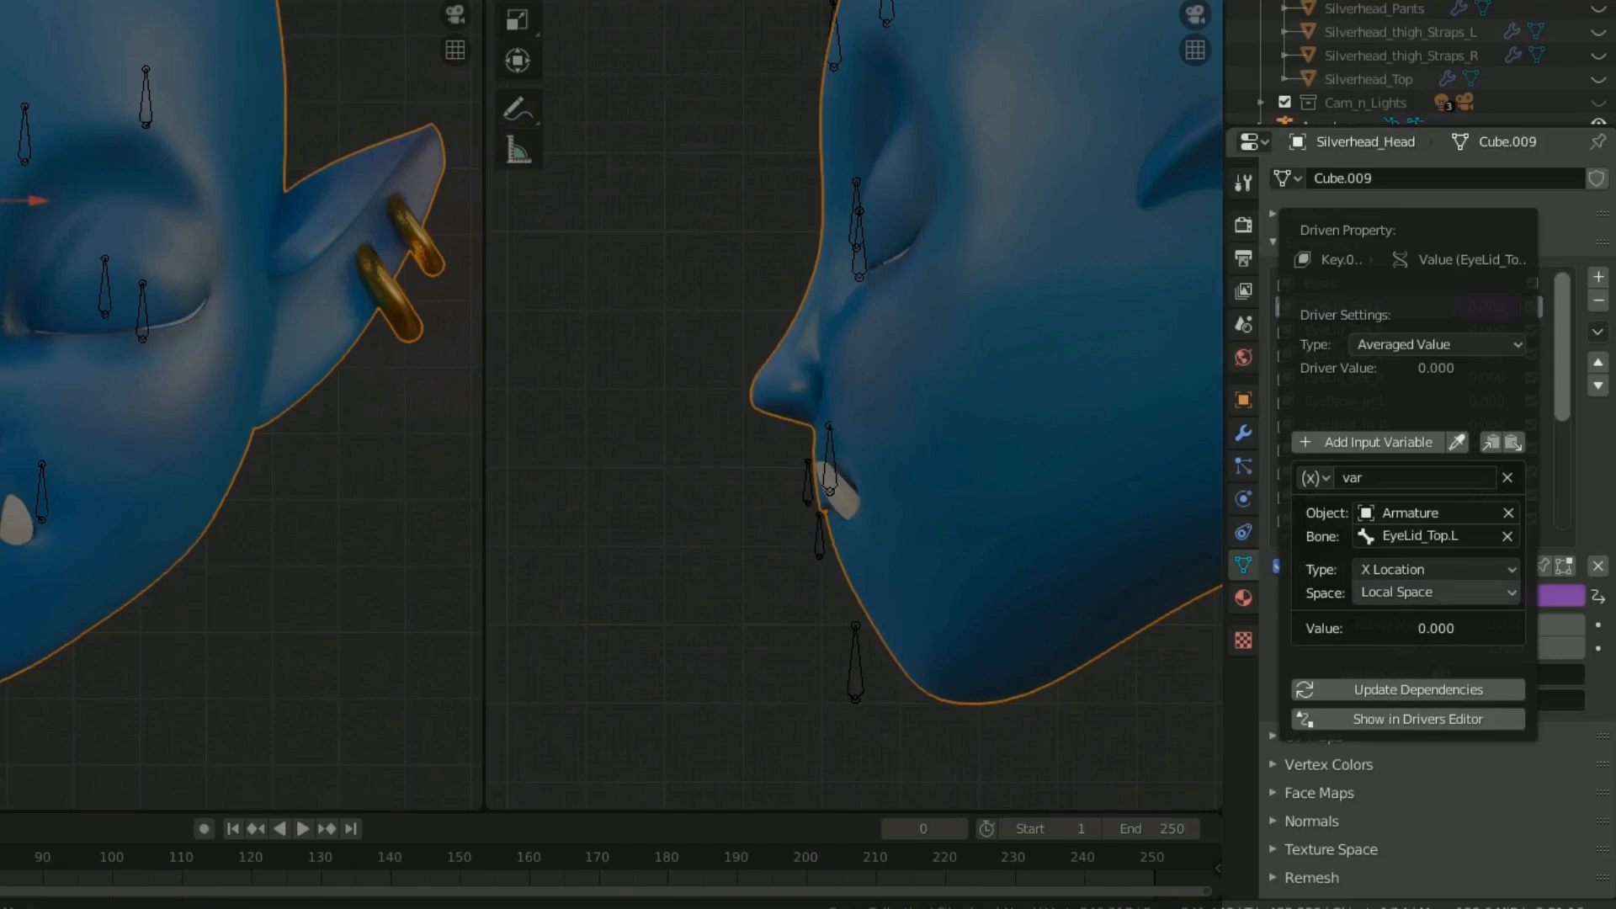
{"action": "left_click", "coordinate": [1434, 569]}
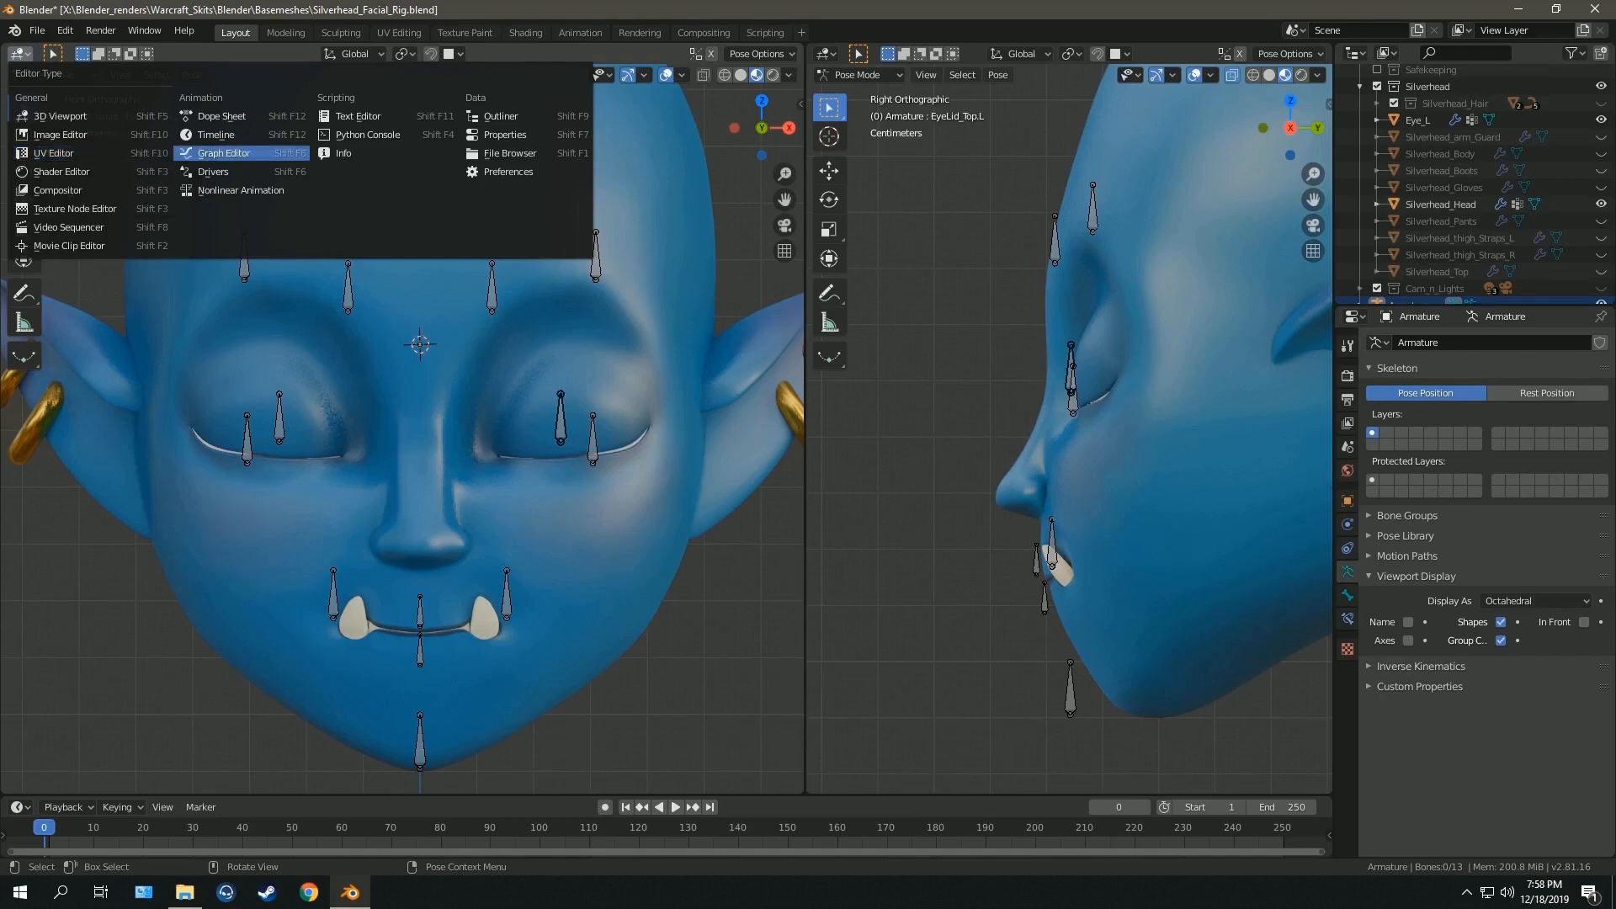
- Switch the left editor to Drivers and set the EyeLid_Top_L driver to Y Location
{"action": "left_click", "coordinate": [222, 152]}
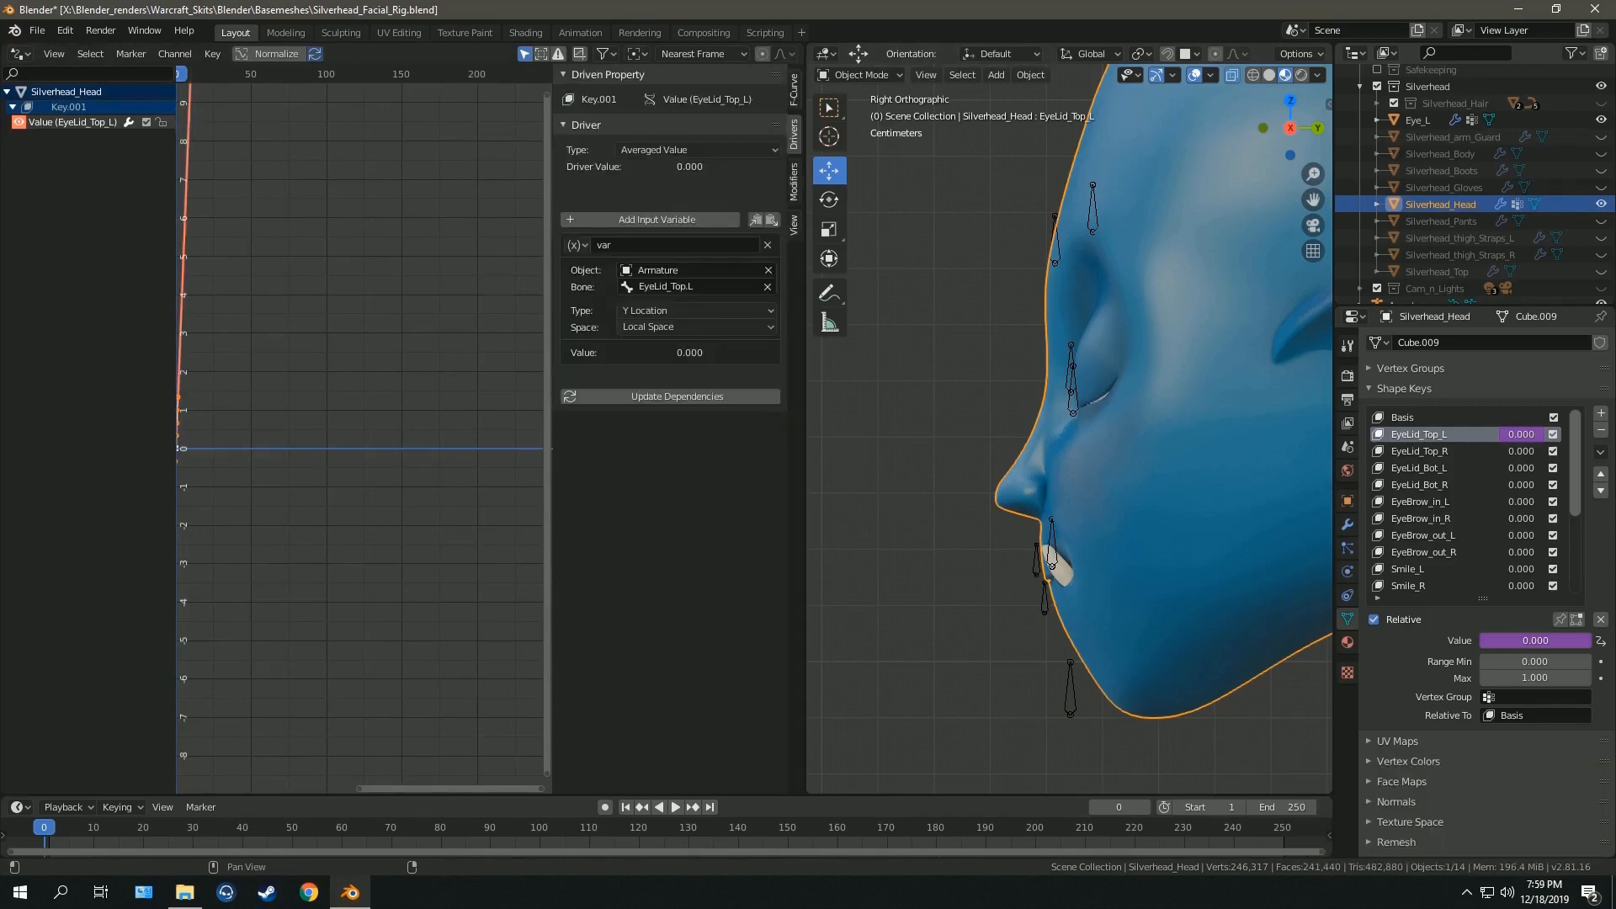
{"action": "left_click", "coordinate": [790, 196]}
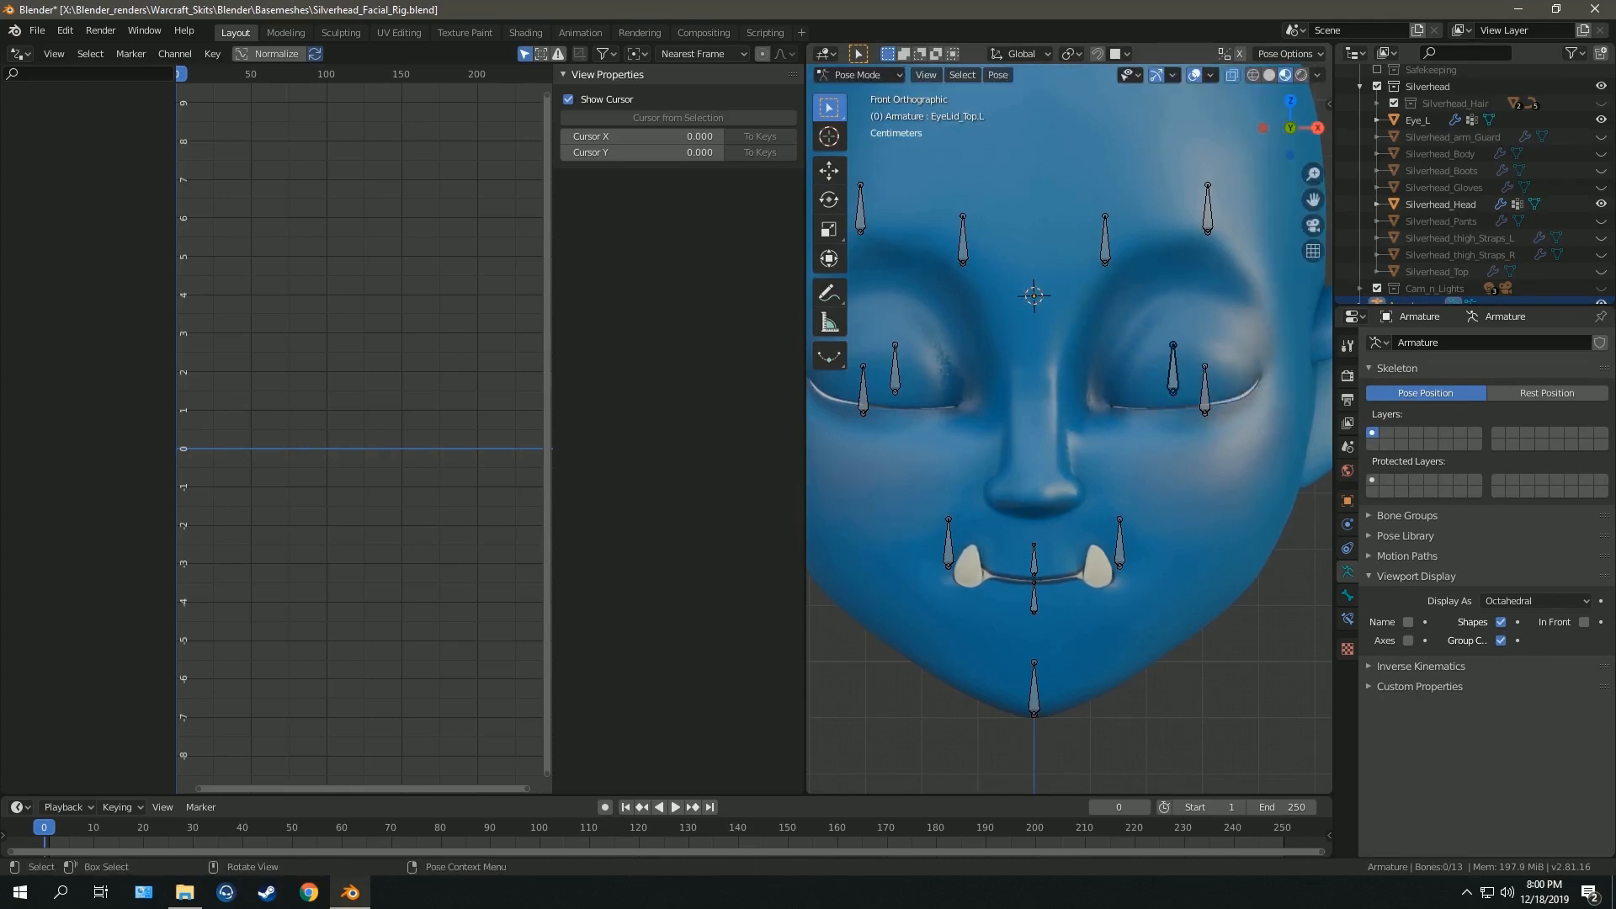
{"action": "key", "text": "g"}
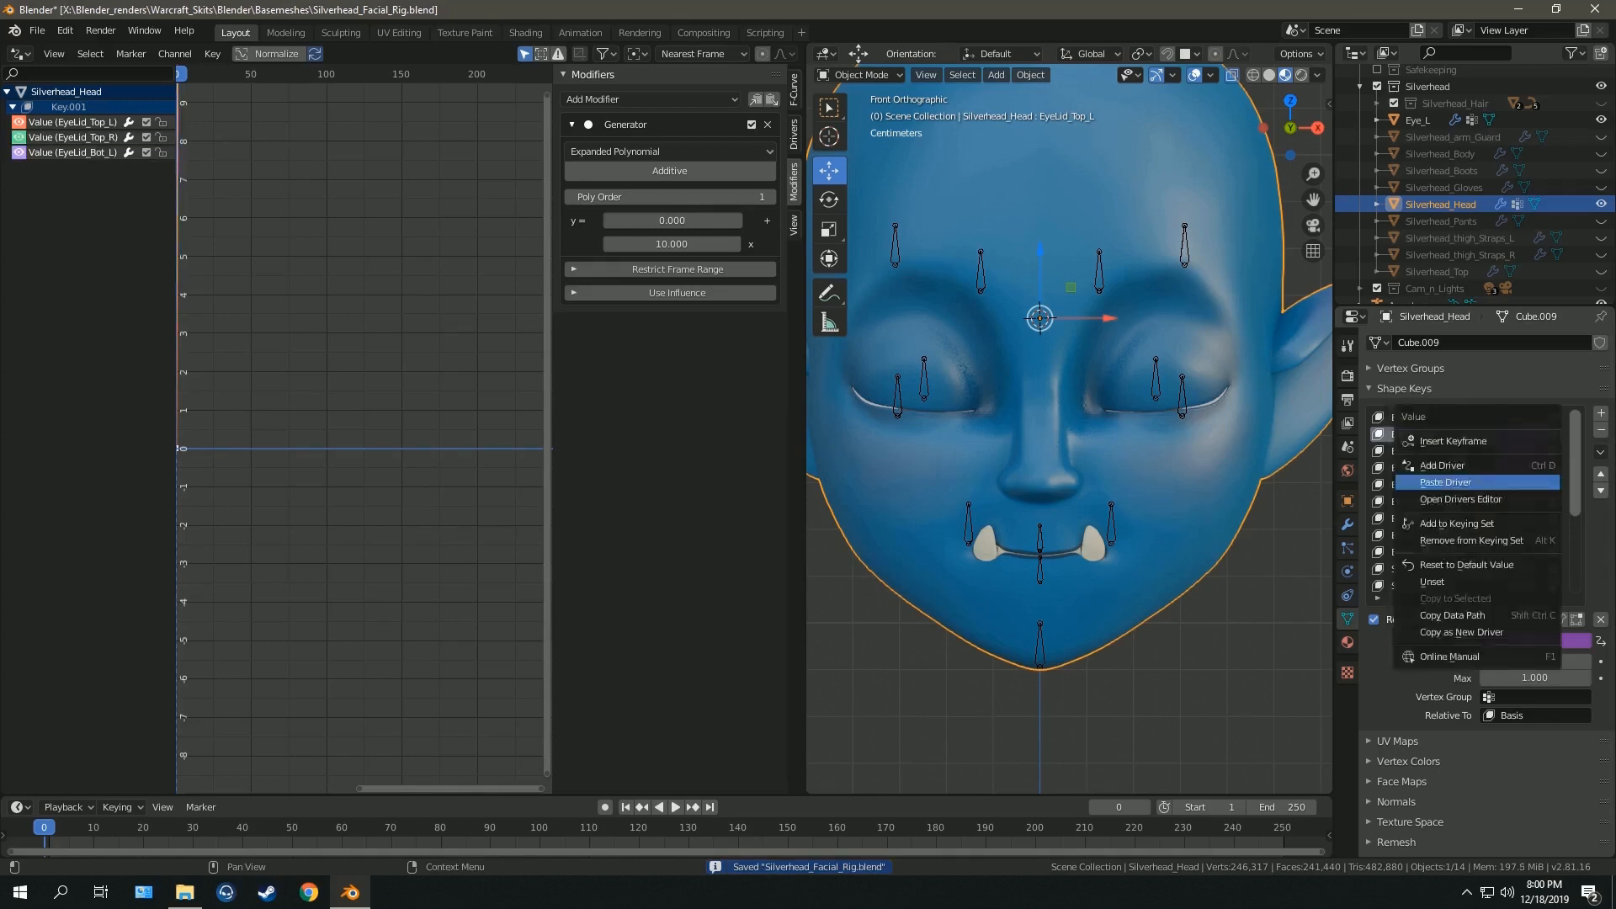
- Paste the driver onto each shape key through Ooh, retargeting EyeLid_Top_R to bone EyeLid_Top.R
{"action": "left_click", "coordinate": [1446, 481]}
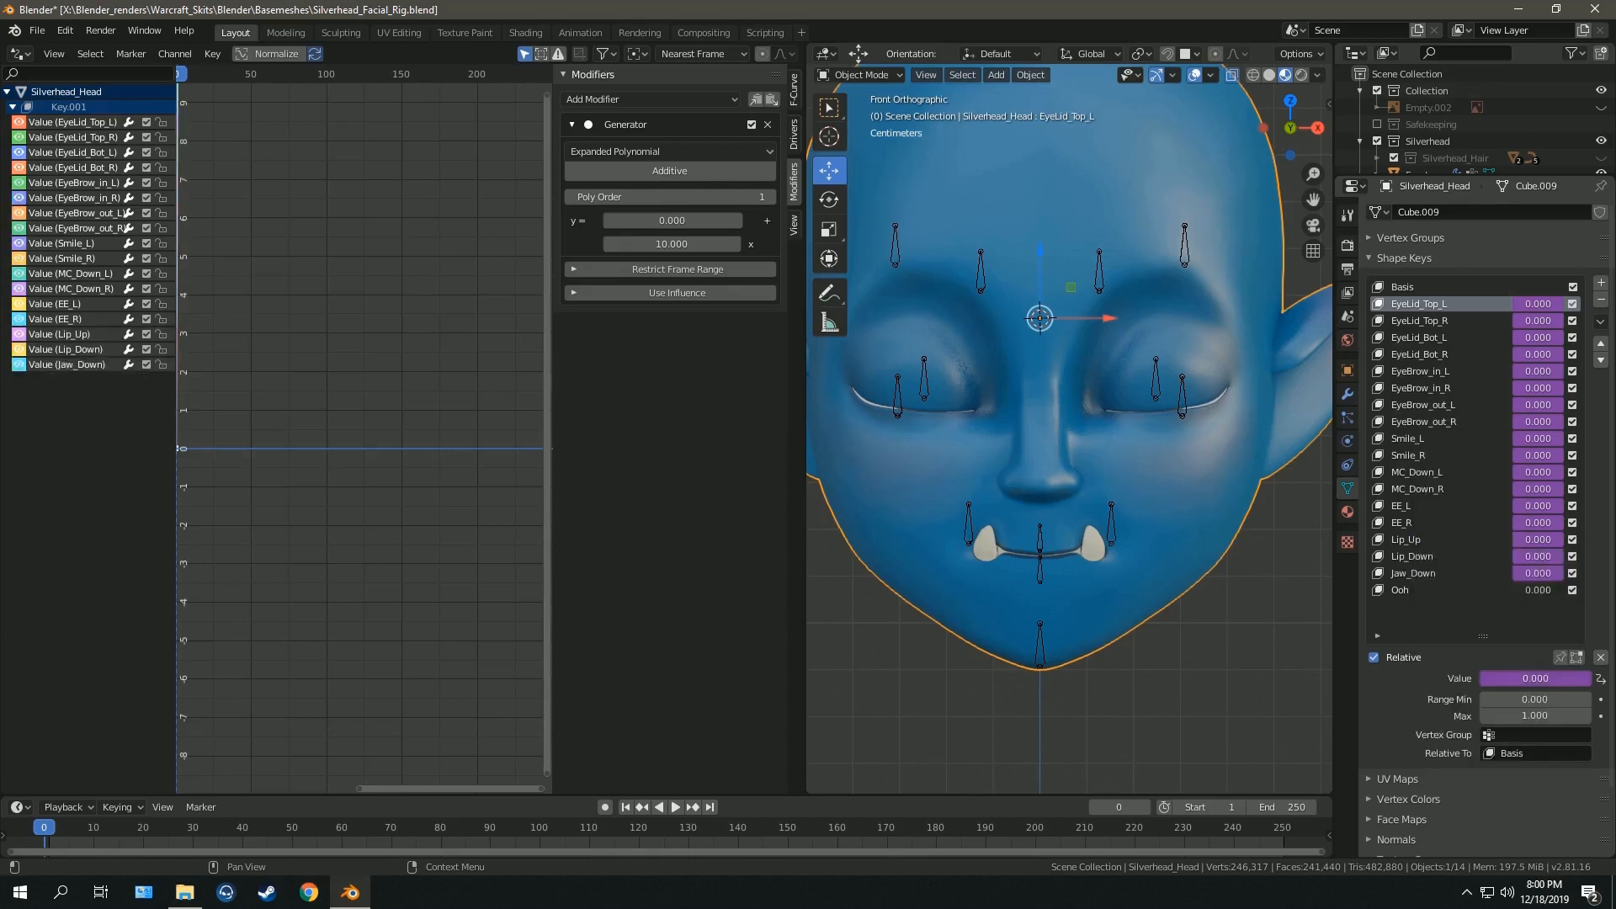
{"action": "left_click", "coordinate": [1422, 337]}
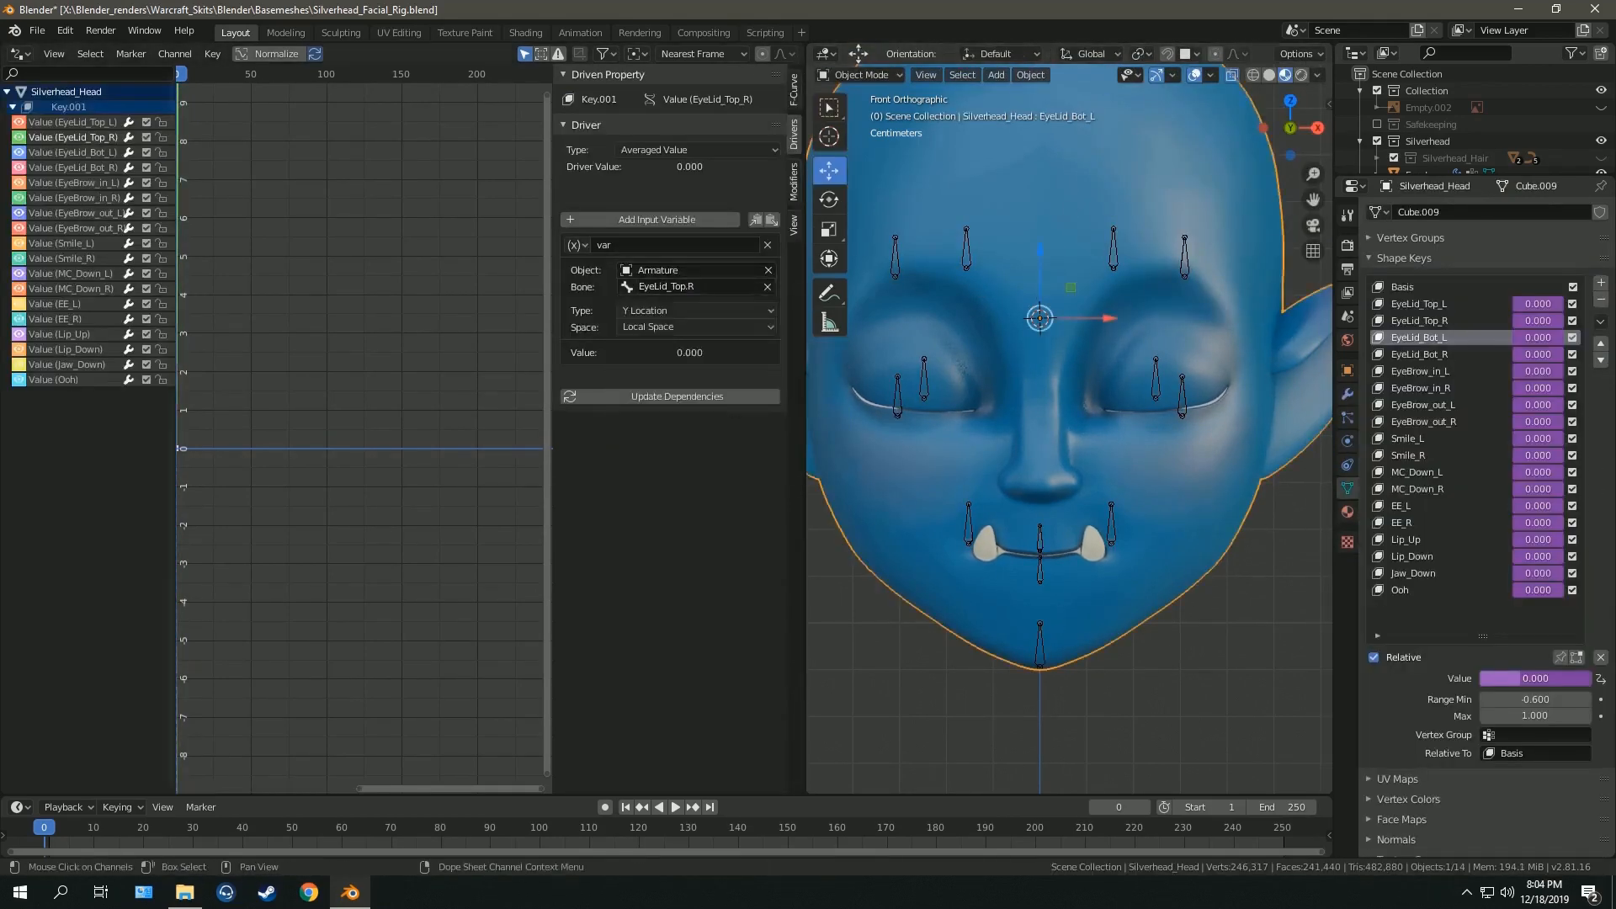
{"action": "left_click", "coordinate": [791, 168]}
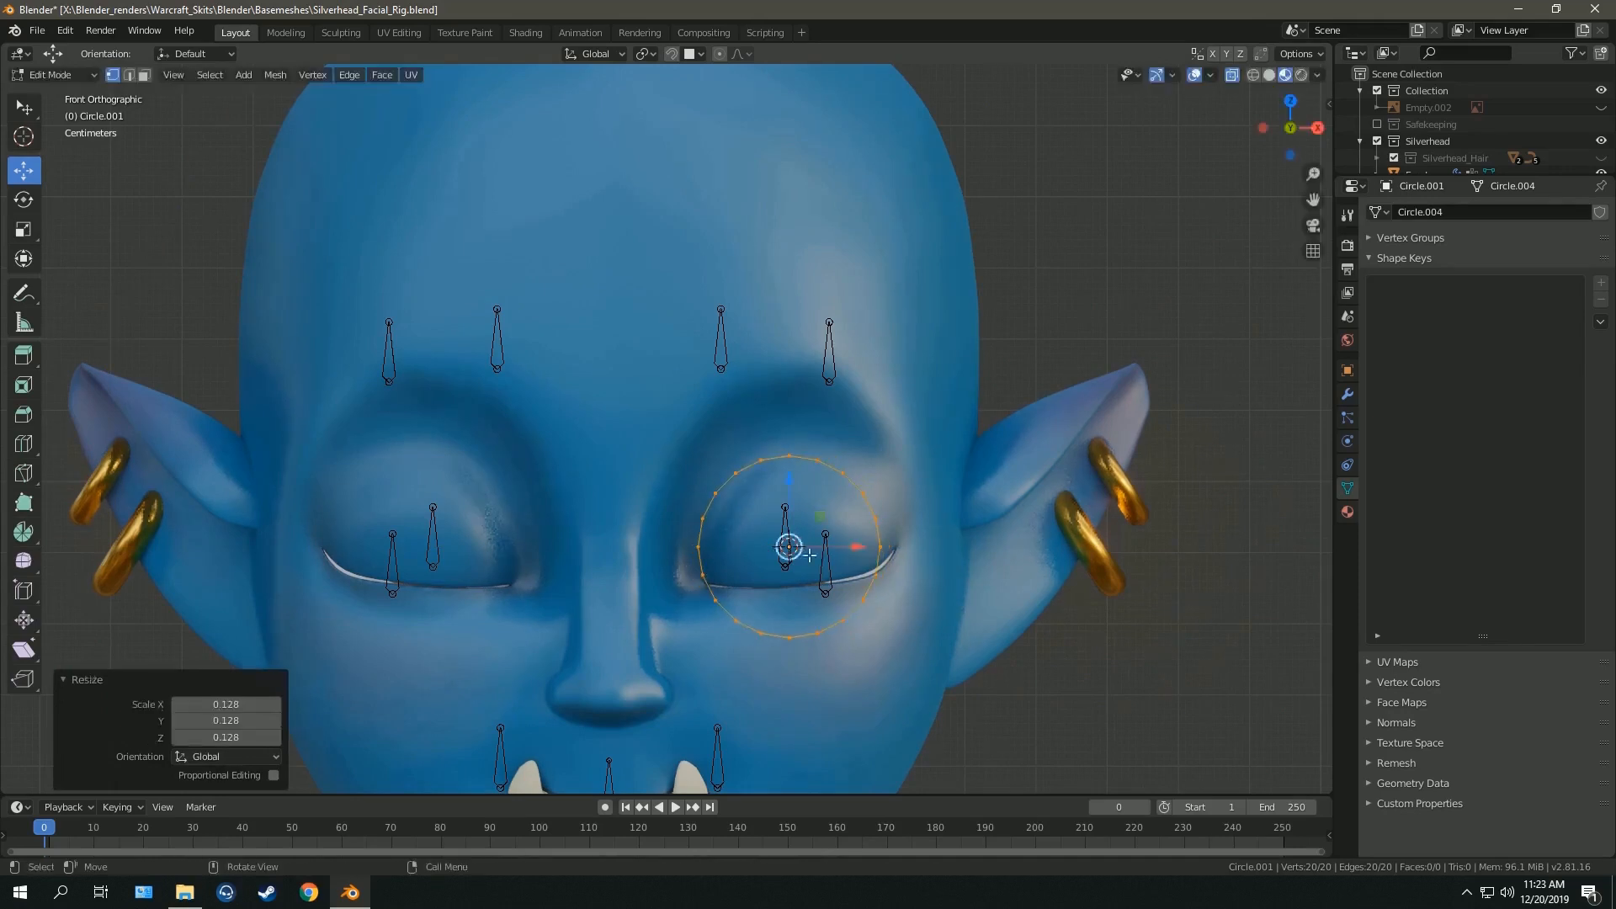
- Assign FS_ circle shapes as custom bone objects, then pose bones to open the eyes and bare teeth
{"action": "key", "text": "Tab"}
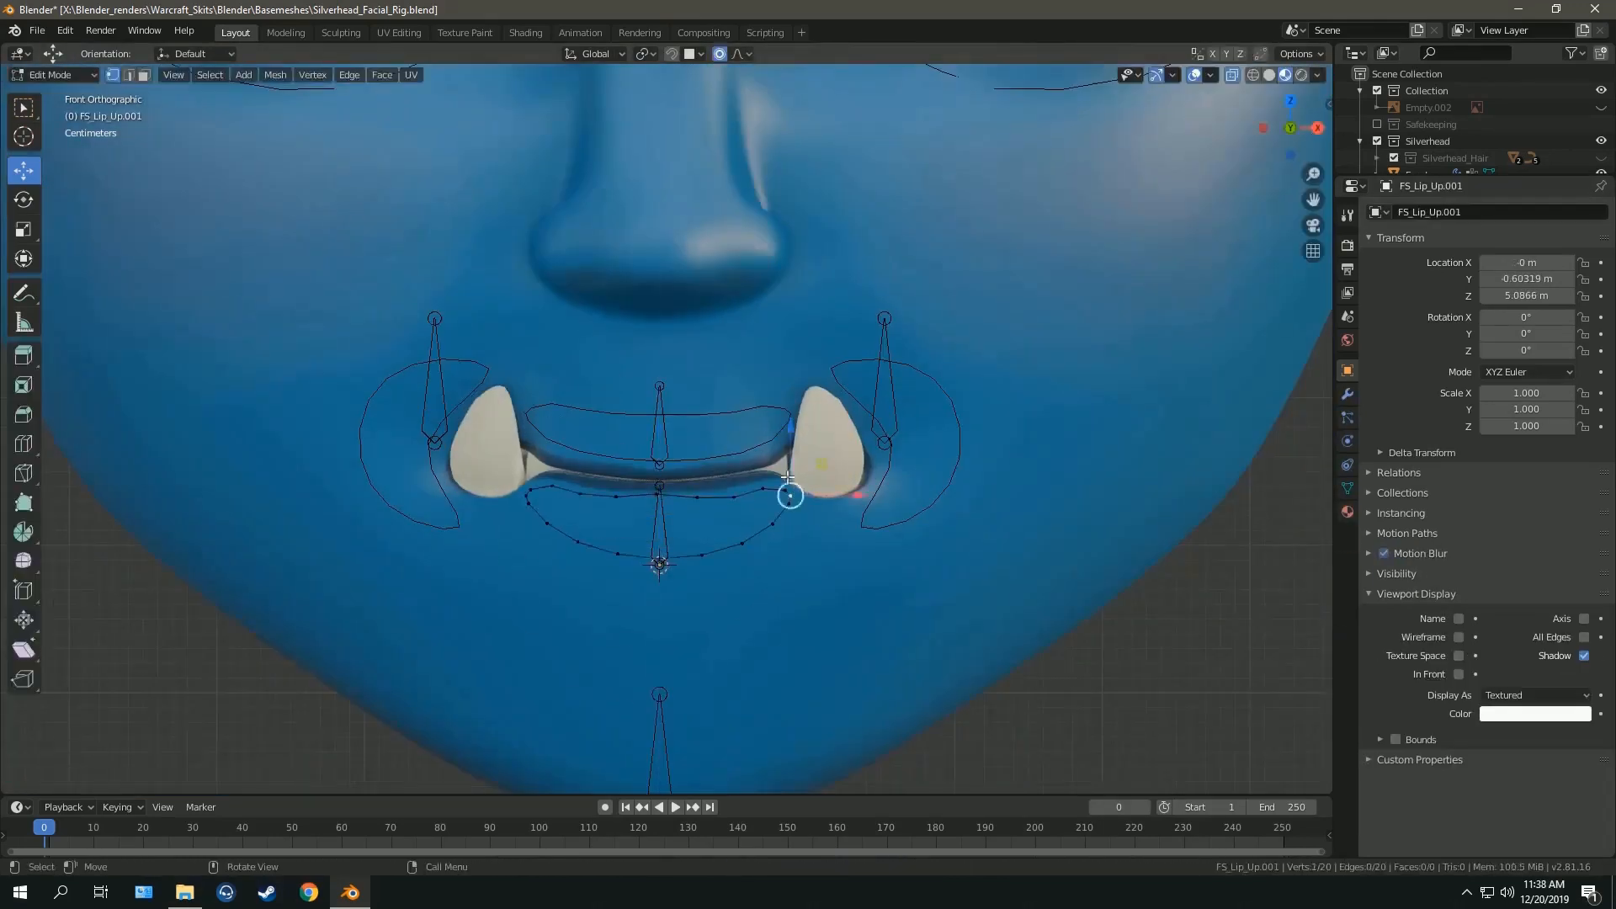
{"action": "left_click", "coordinate": [50, 74]}
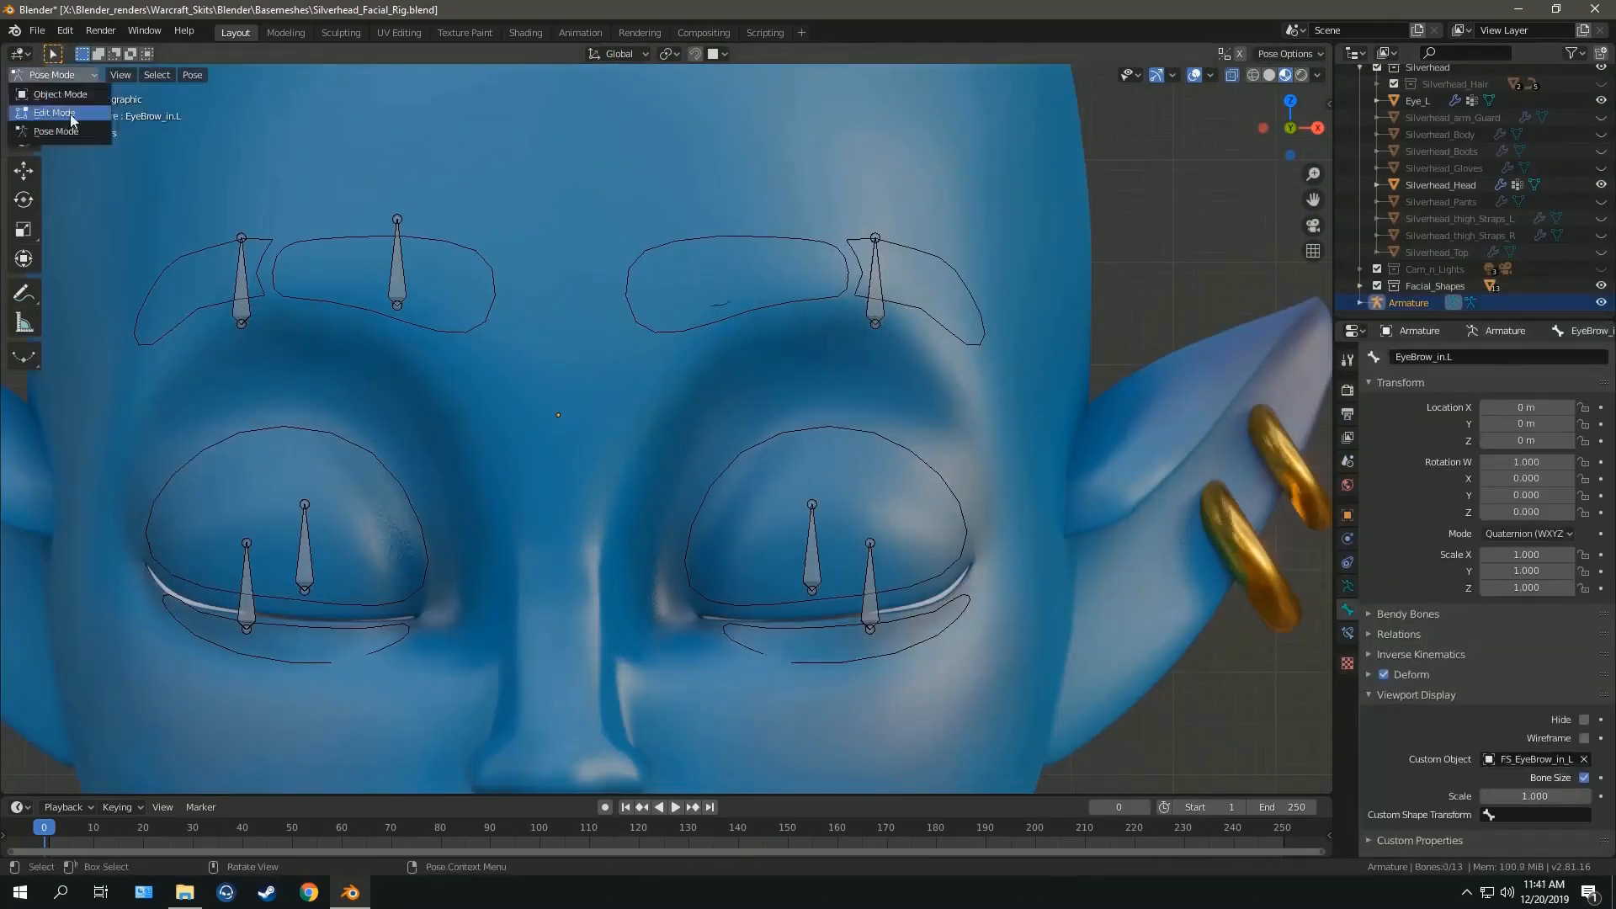
{"action": "left_click", "coordinate": [55, 112]}
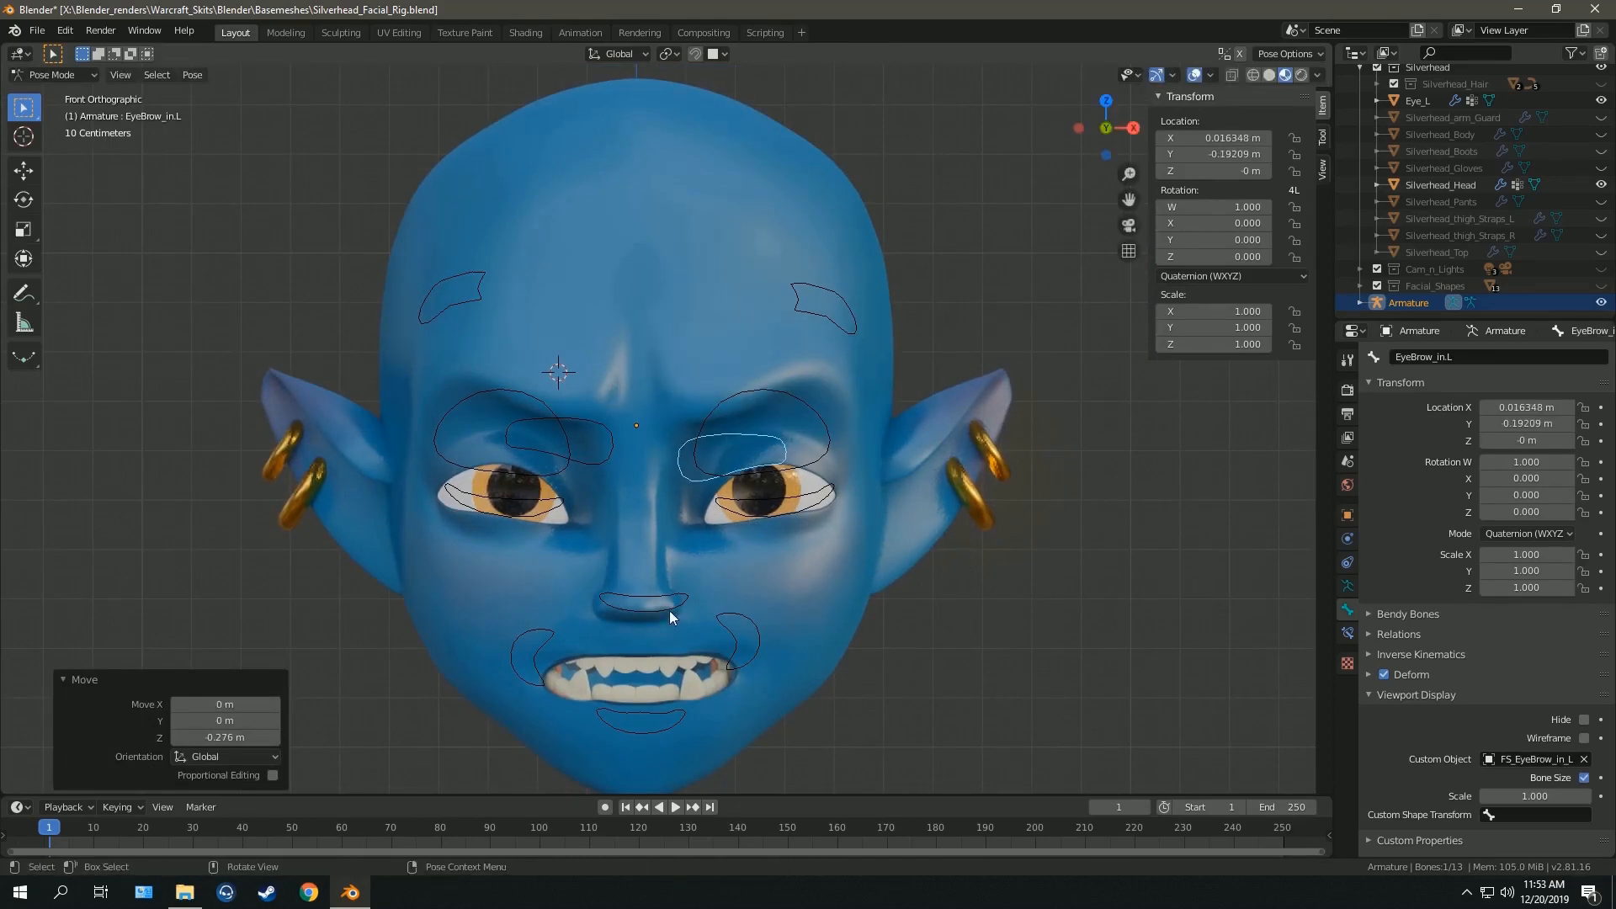
{"action": "scroll", "scroll_direction": "down", "scroll_amount": 3}
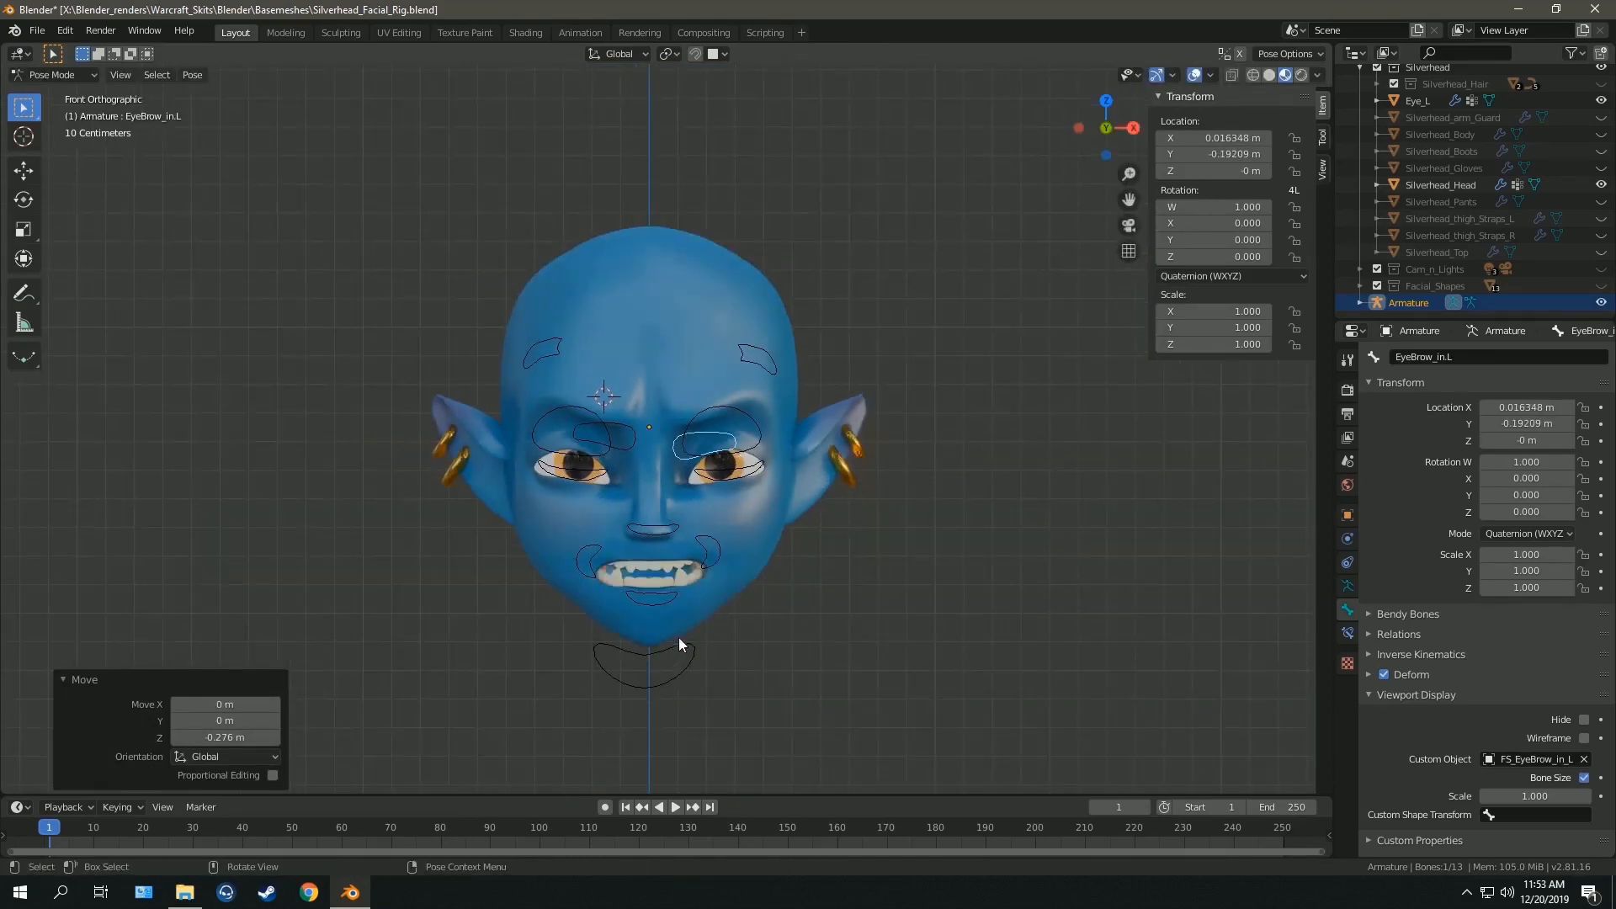